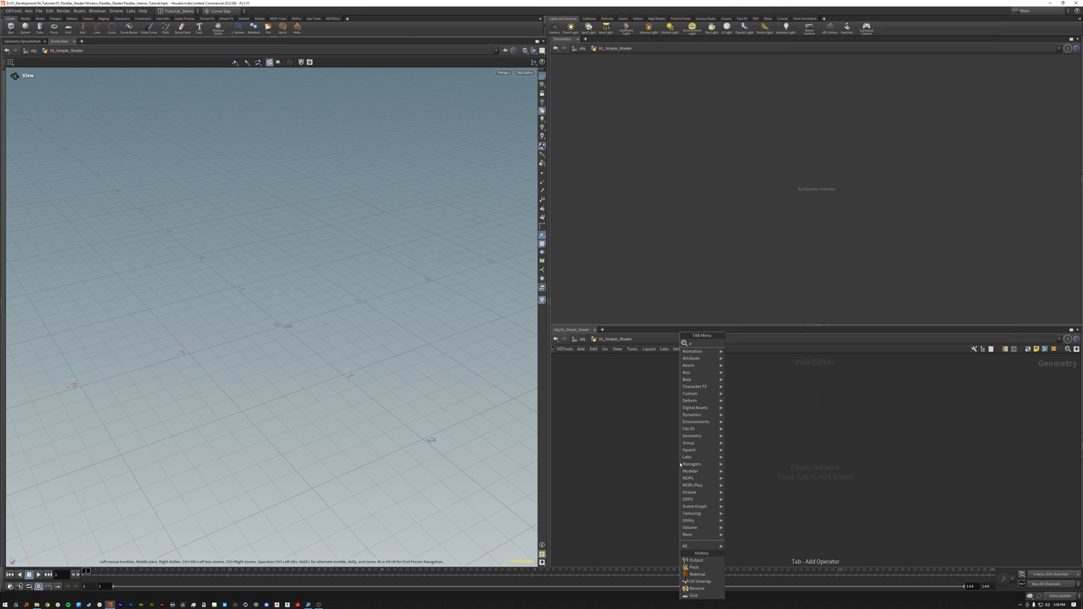
# Step: Create an upright grid and display a reverse node flipping its normals
pyautogui.click(692, 595)
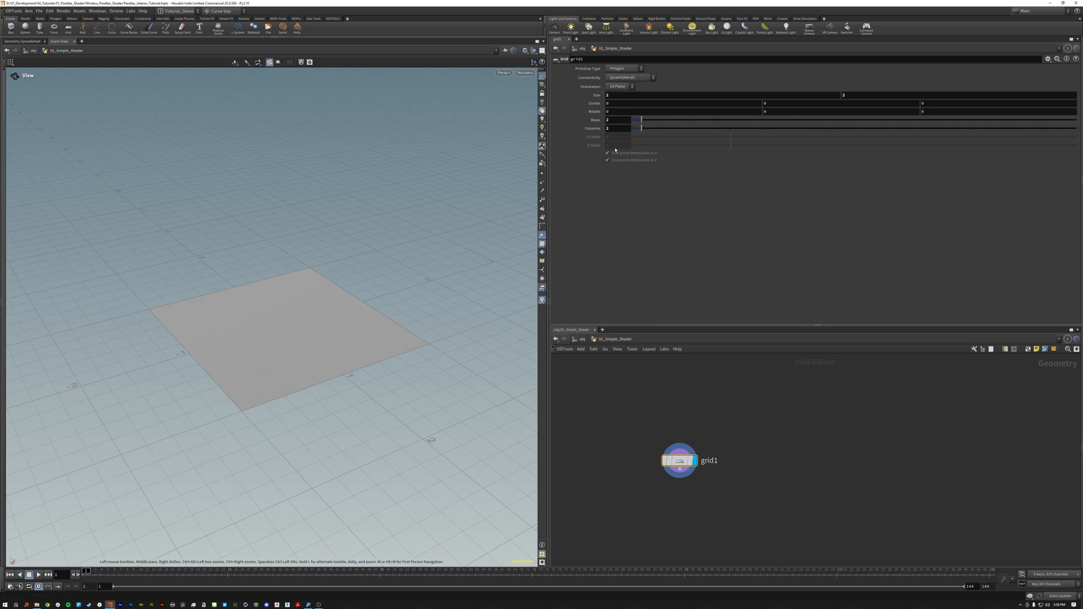
pyautogui.click(619, 87)
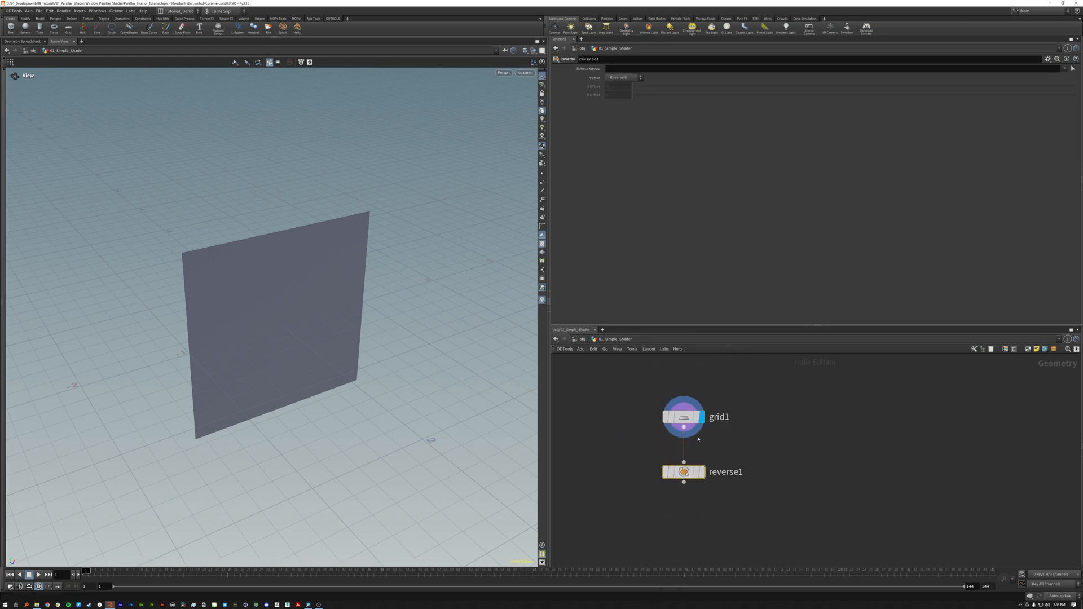
pyautogui.click(683, 472)
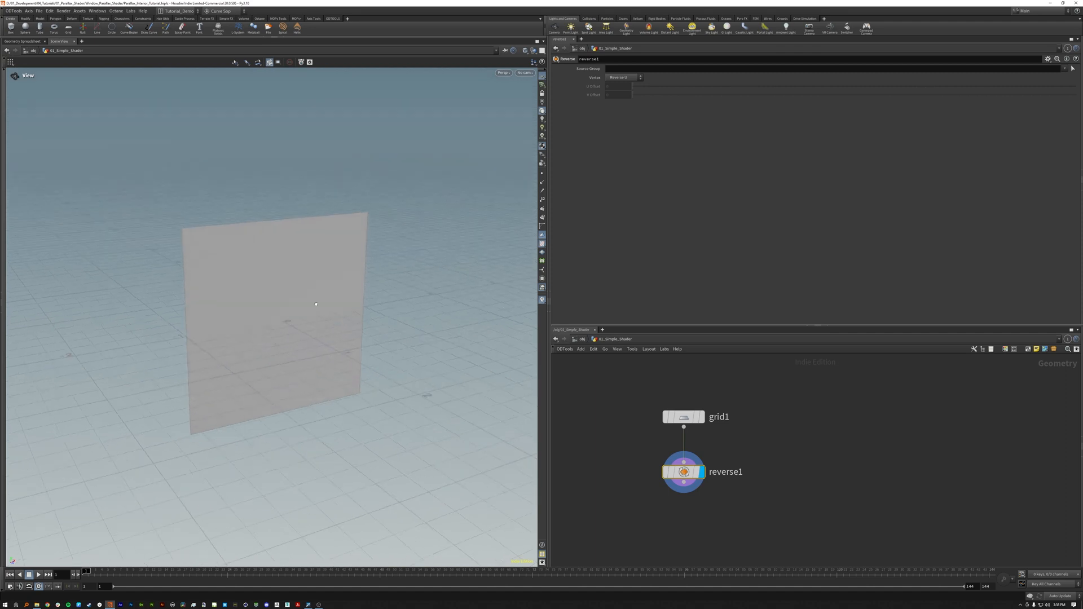
pyautogui.press('tab')
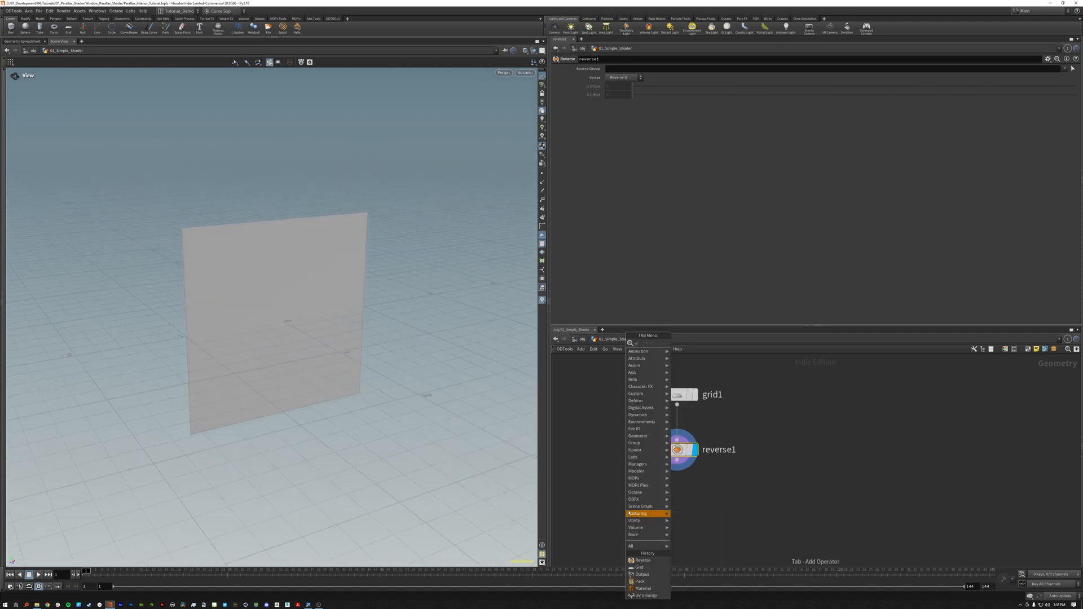
# Step: Add a UV Unwrap after reverse1 with Scale set to Stretch, viewed in a split viewport
pyautogui.click(644, 596)
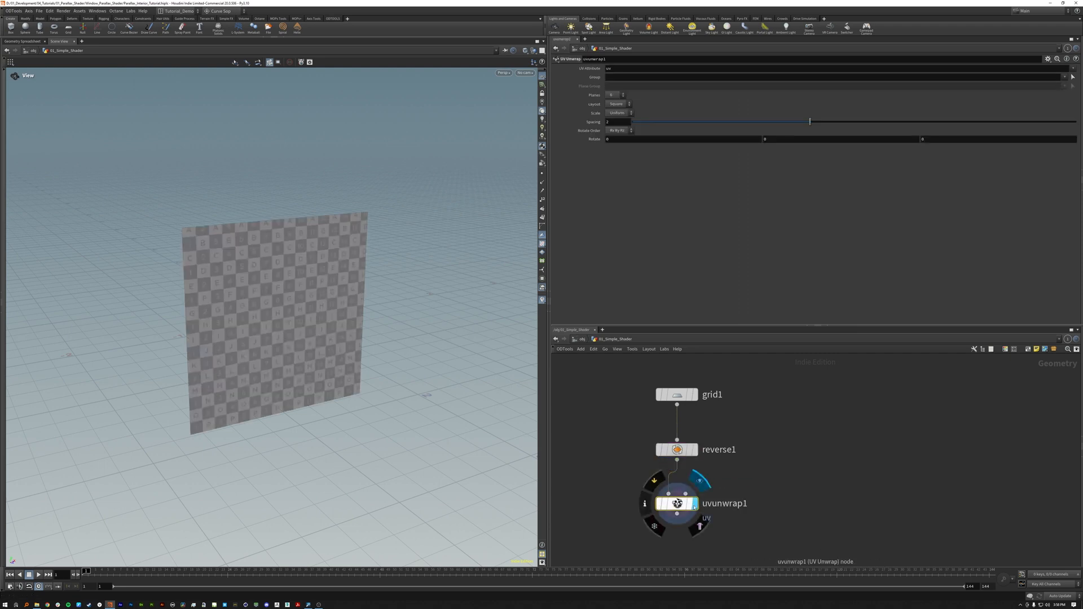
pyautogui.moveTo(810, 121); pyautogui.dragTo(667, 121)
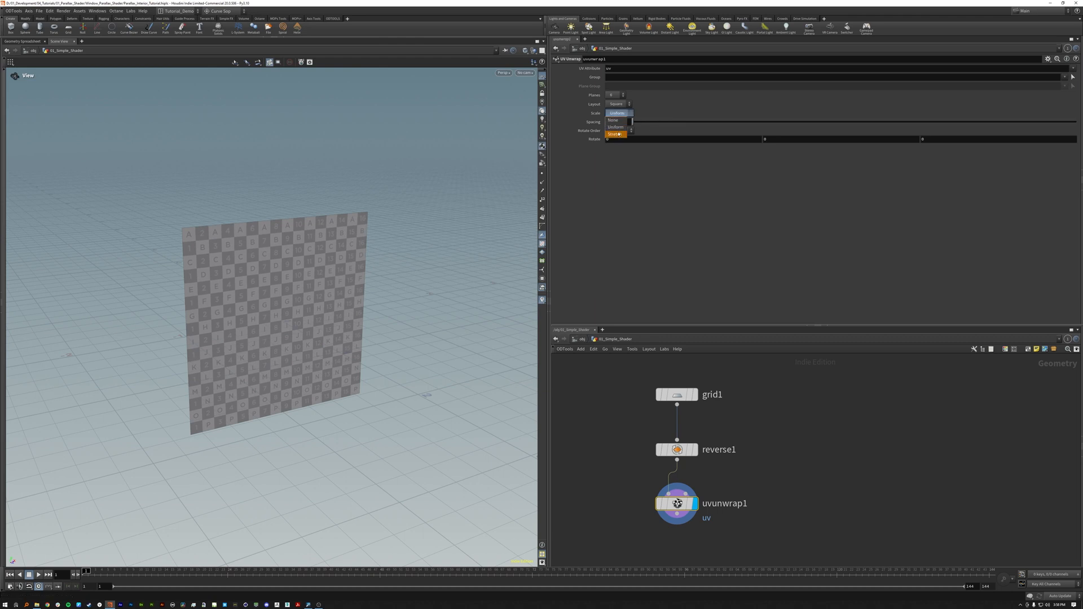
pyautogui.click(616, 134)
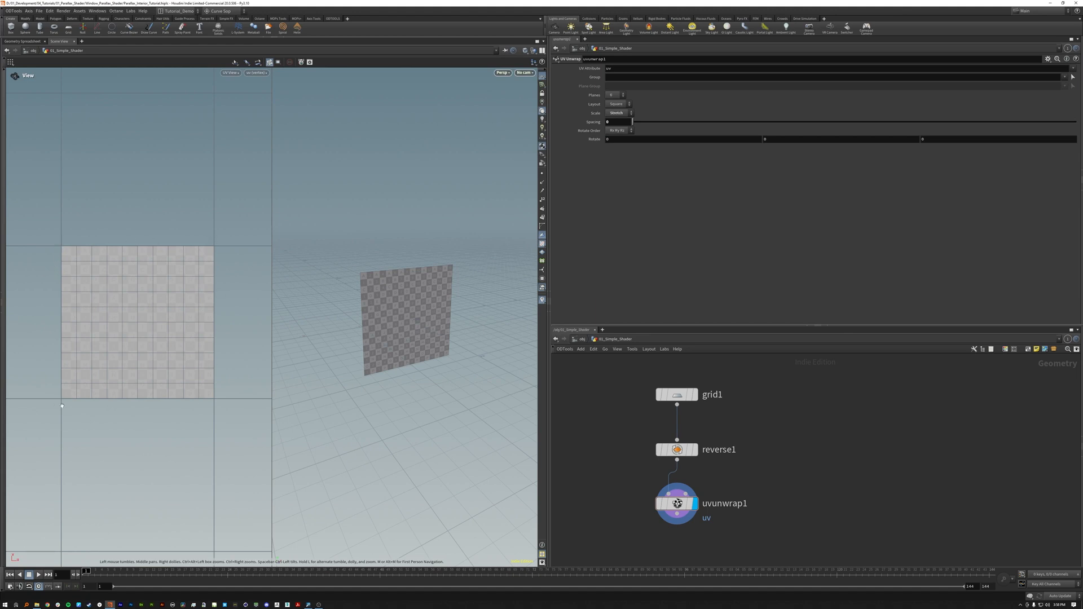
pyautogui.moveTo(345, 306)
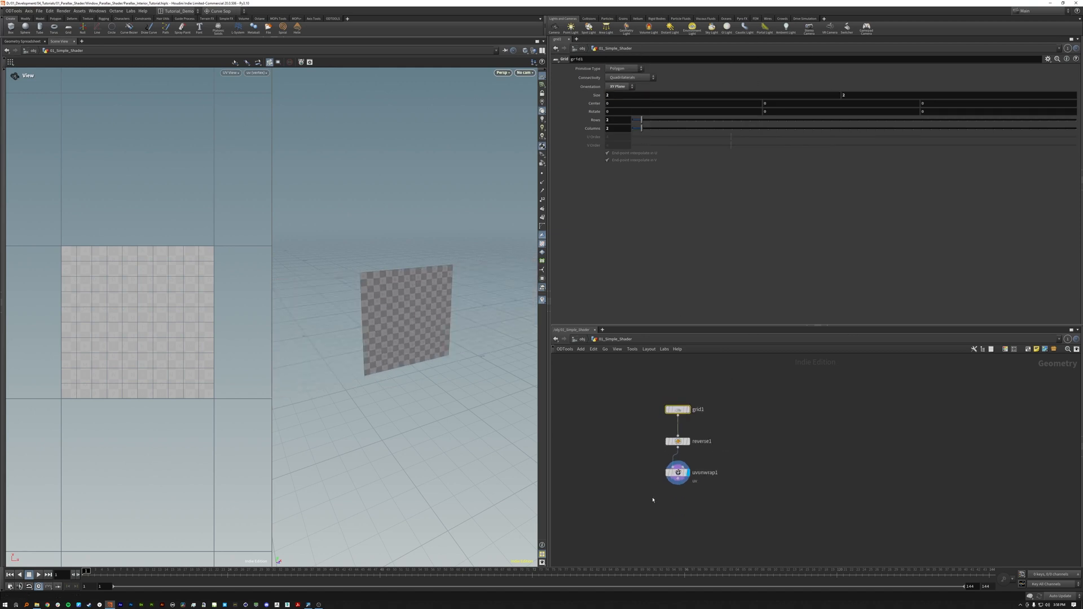
# Step: Append a material node after uvunwrap1 and assign the shader material to the grid
pyautogui.press('tab')
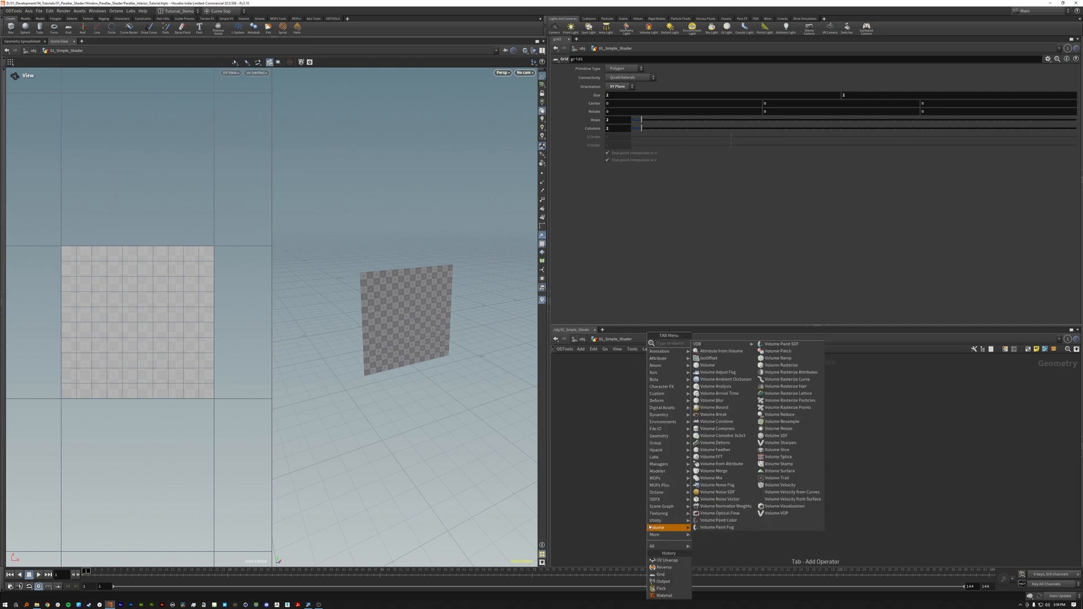
pyautogui.click(662, 595)
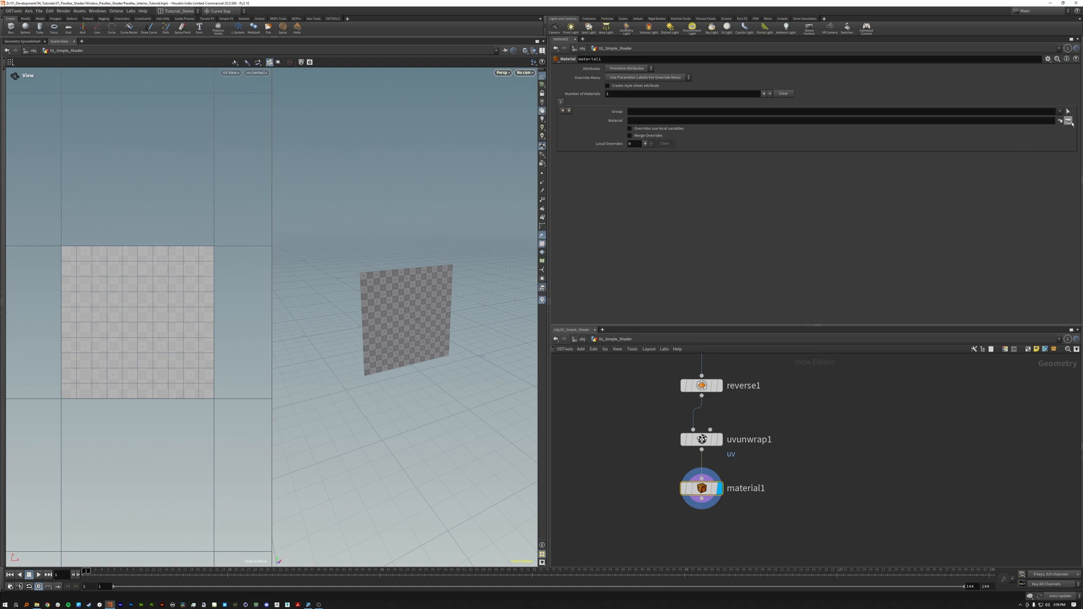
pyautogui.click(1056, 121)
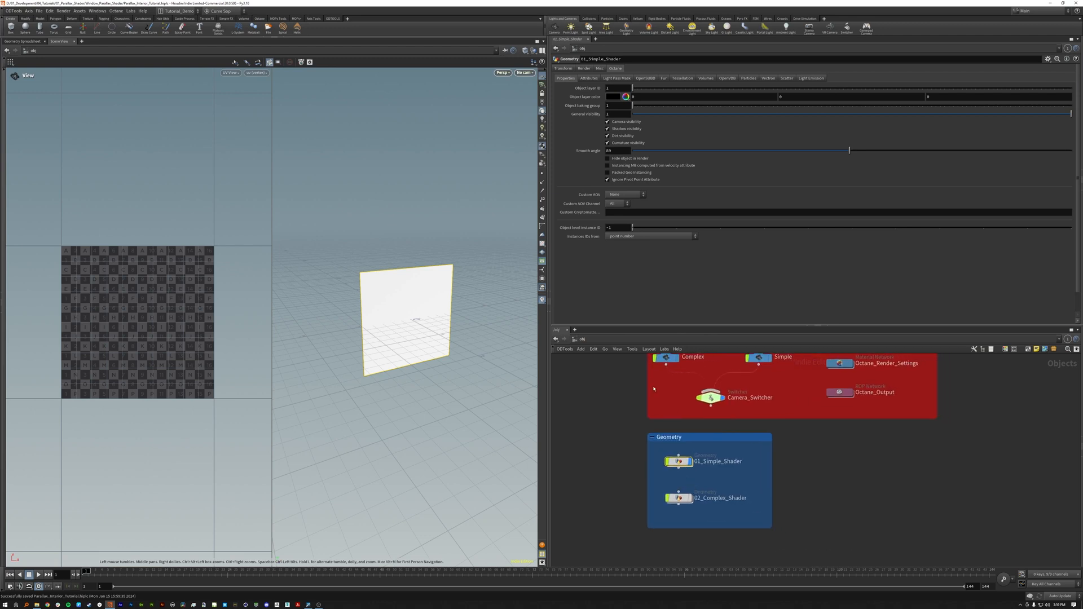
# Step: Enable Packed Prim Instancing on 01_Simple_Shader and change its Instance IDs From source
pyautogui.click(606, 172)
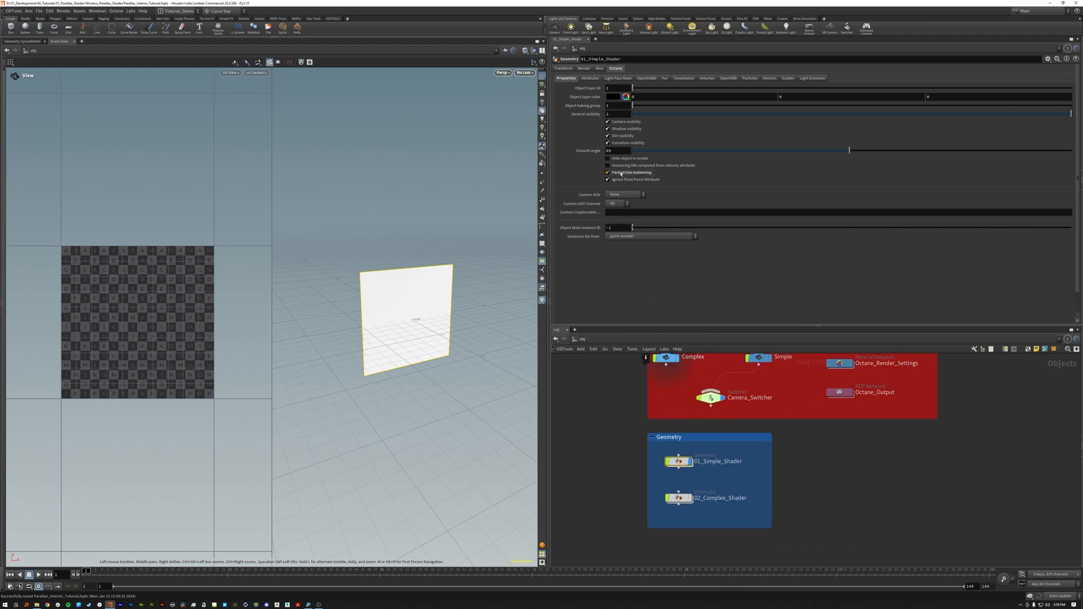
pyautogui.click(650, 236)
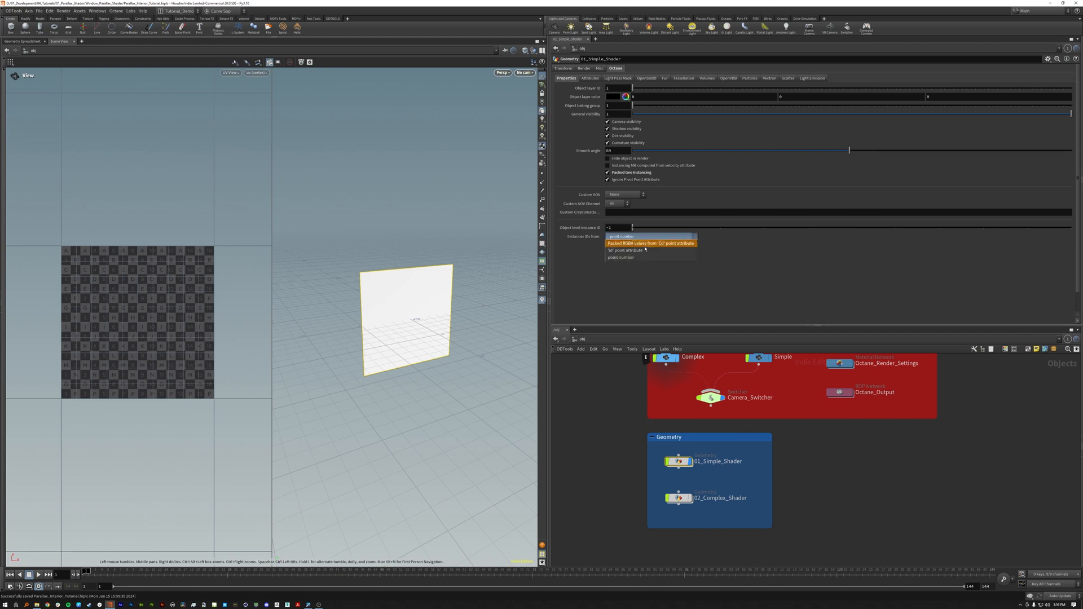
pyautogui.click(649, 242)
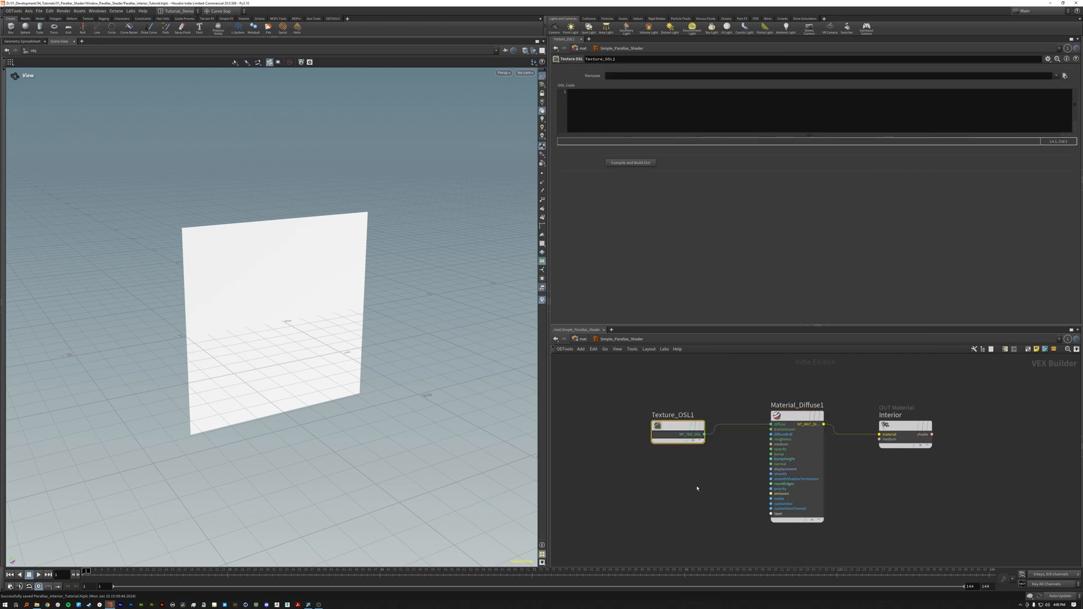
# Step: Load WindowBox_H_Octane_01.osl into Texture_OSL1 and compile it to expose its parameters
pyautogui.click(1063, 76)
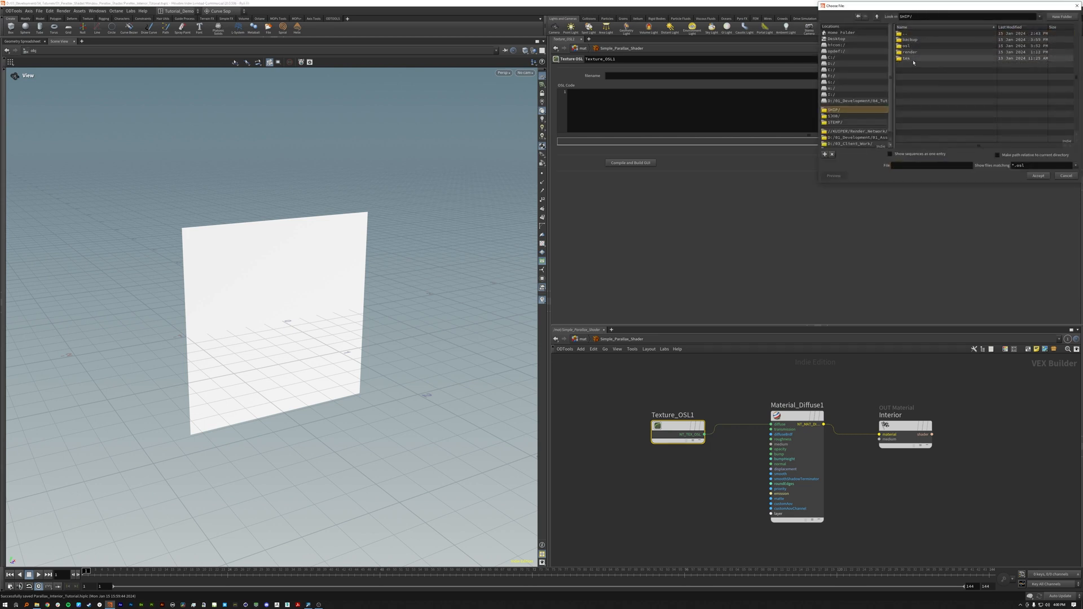
pyautogui.doubleClick(907, 45)
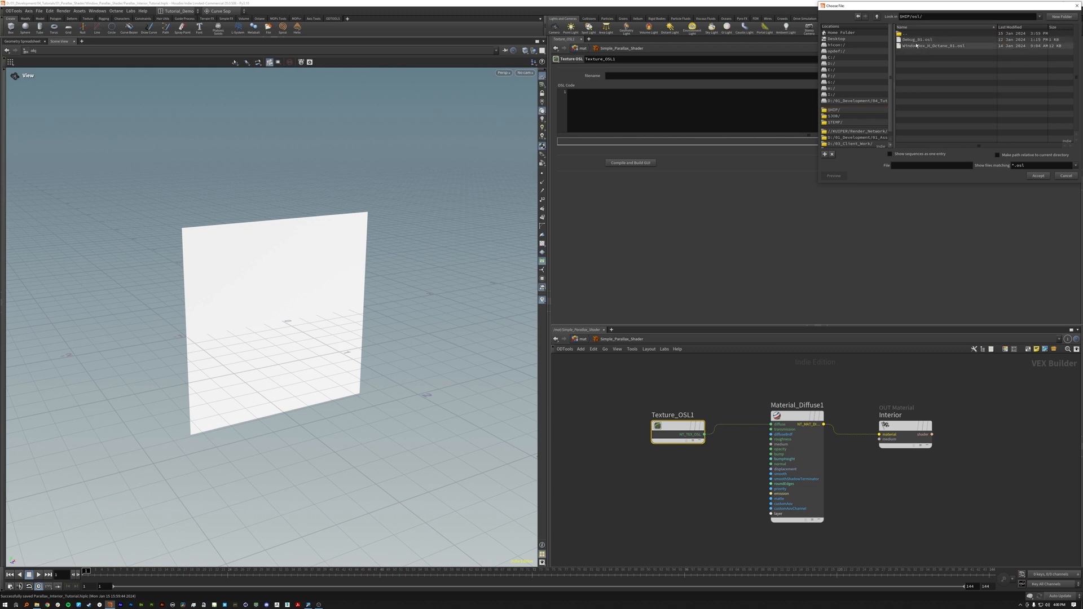
pyautogui.click(933, 45)
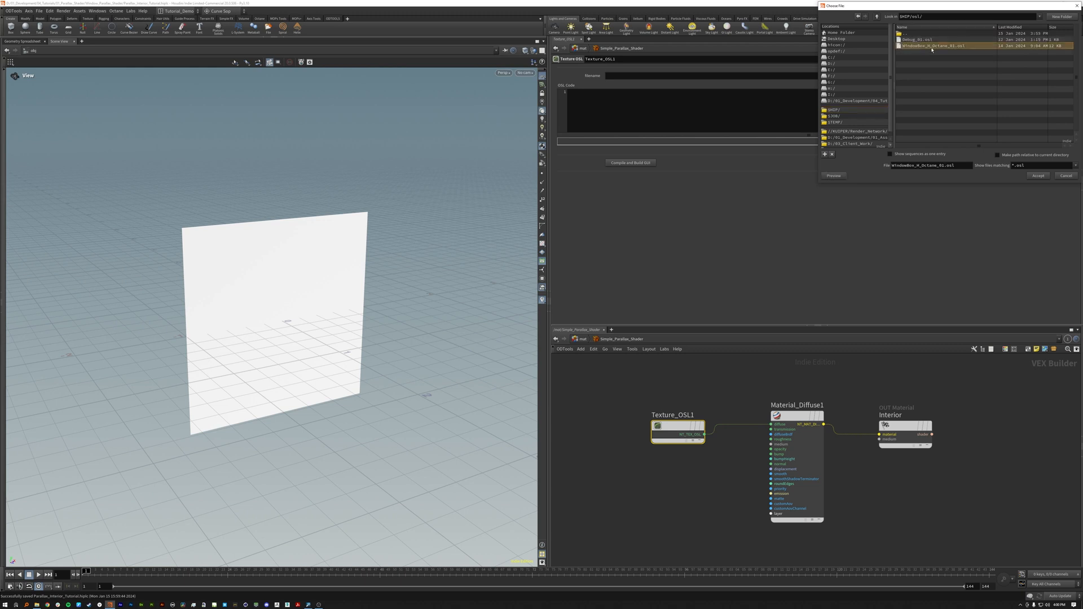
pyautogui.click(1038, 175)
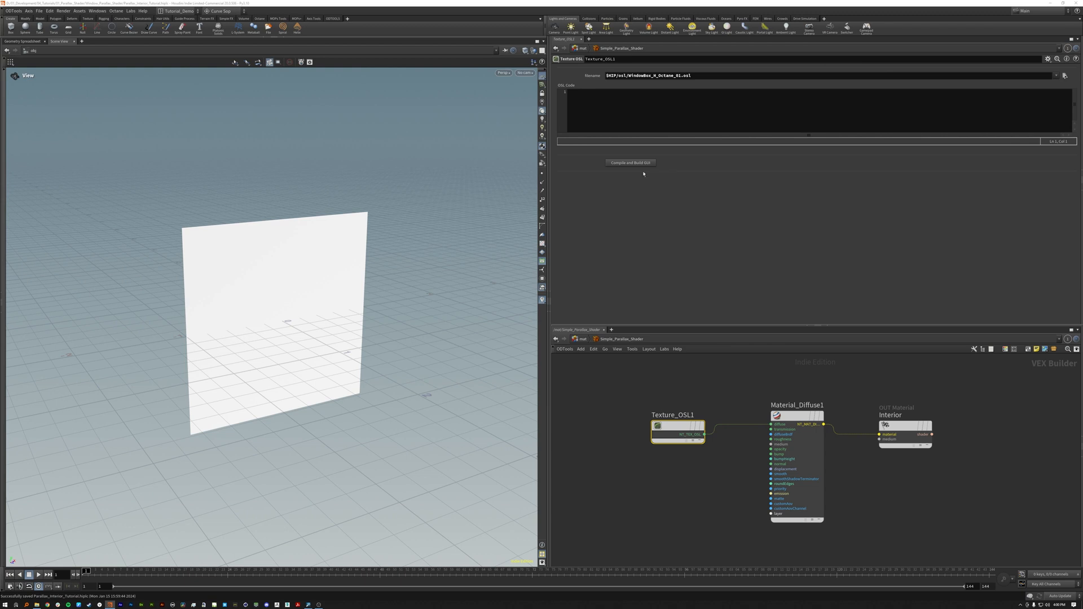
pyautogui.click(629, 163)
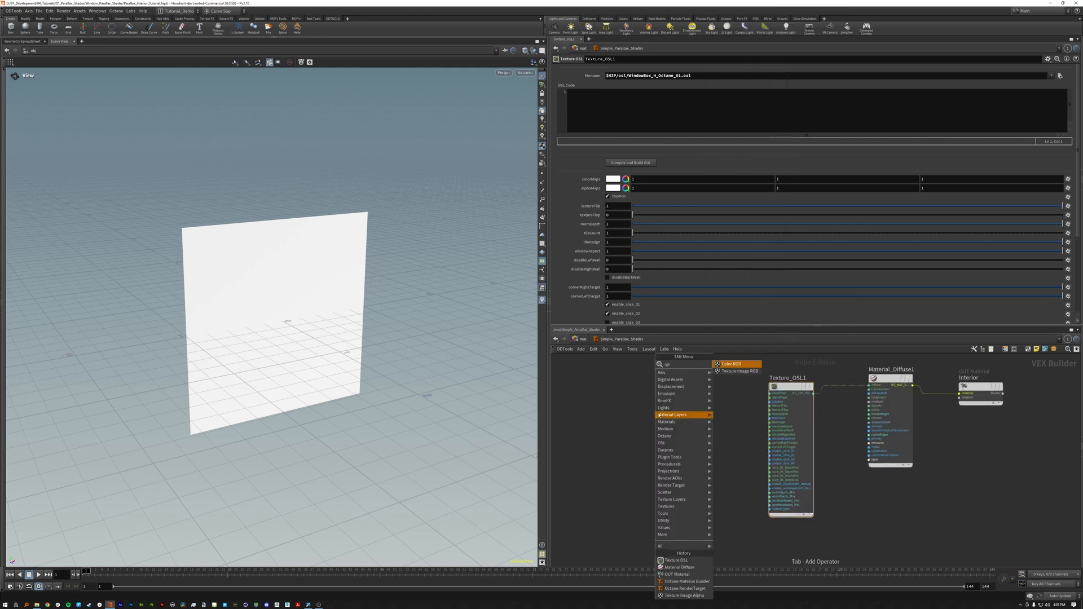
# Step: Add an RGB image texture node loading the preview UDIM interior image from tex/c_preview_udim
pyautogui.click(730, 364)
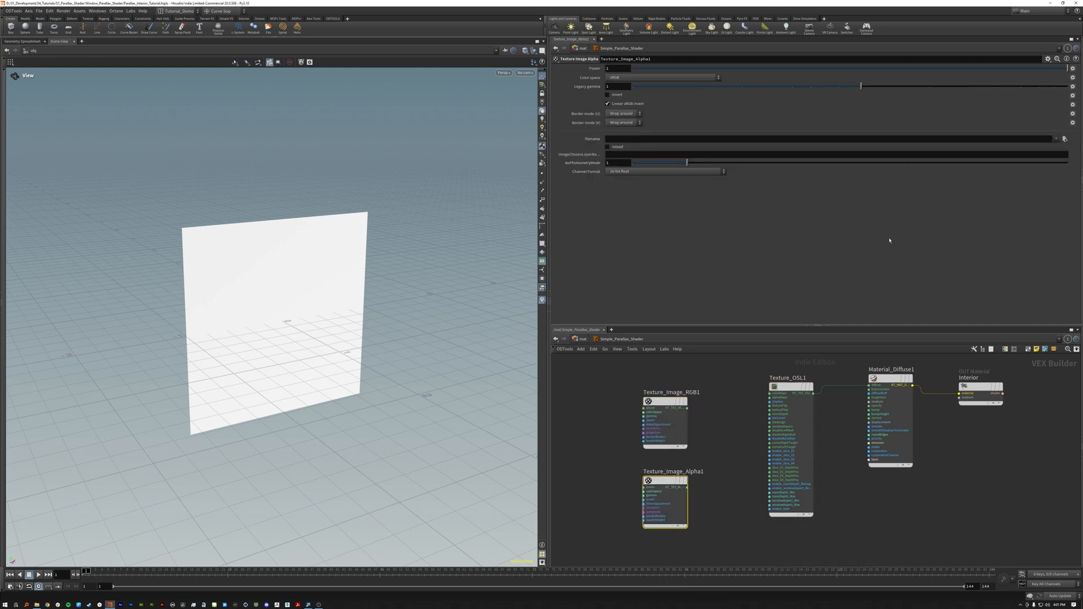
pyautogui.click(1065, 139)
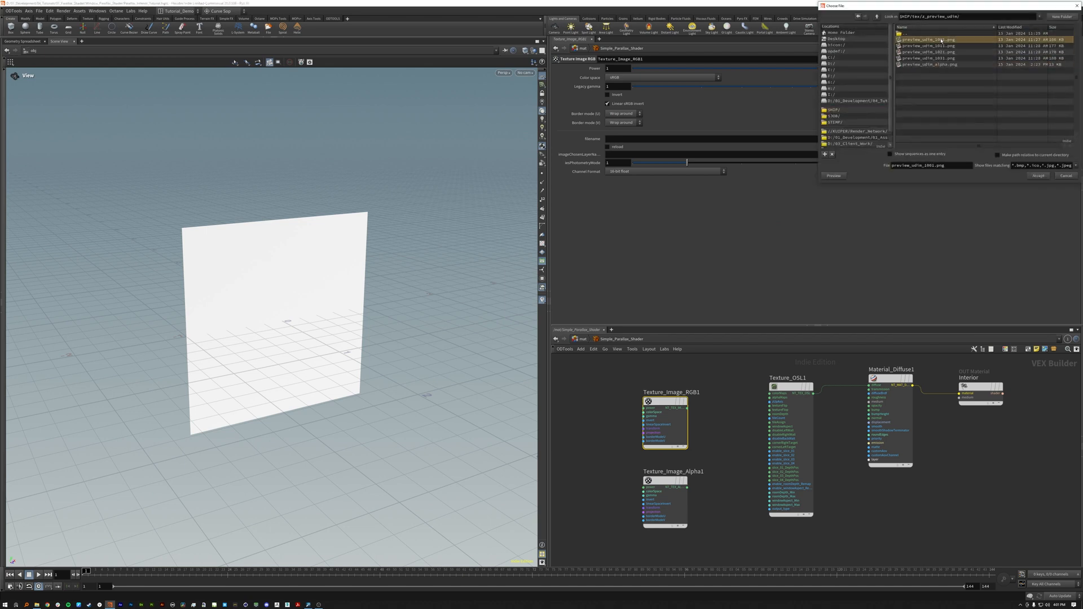
pyautogui.click(1037, 176)
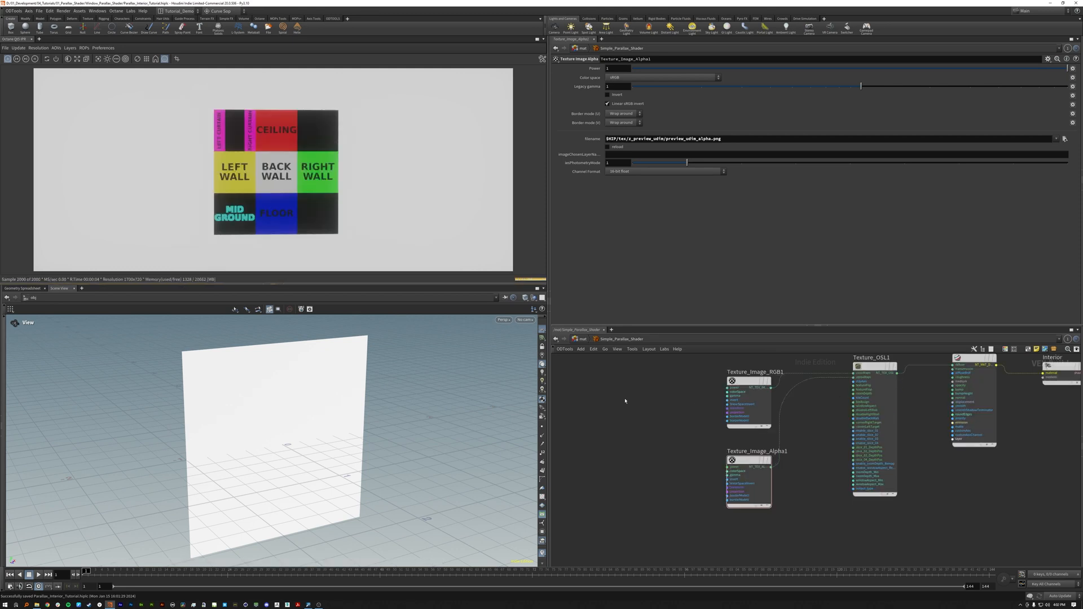
# Step: Add a Projection OSL UV node to feed both image textures
pyautogui.press('Tab')
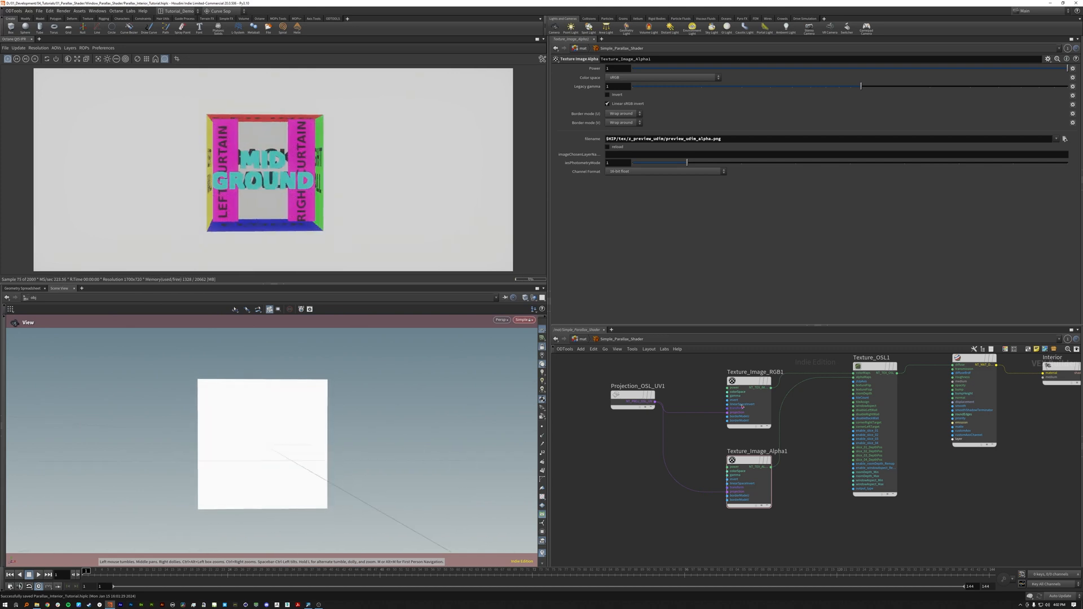
pyautogui.click(872, 365)
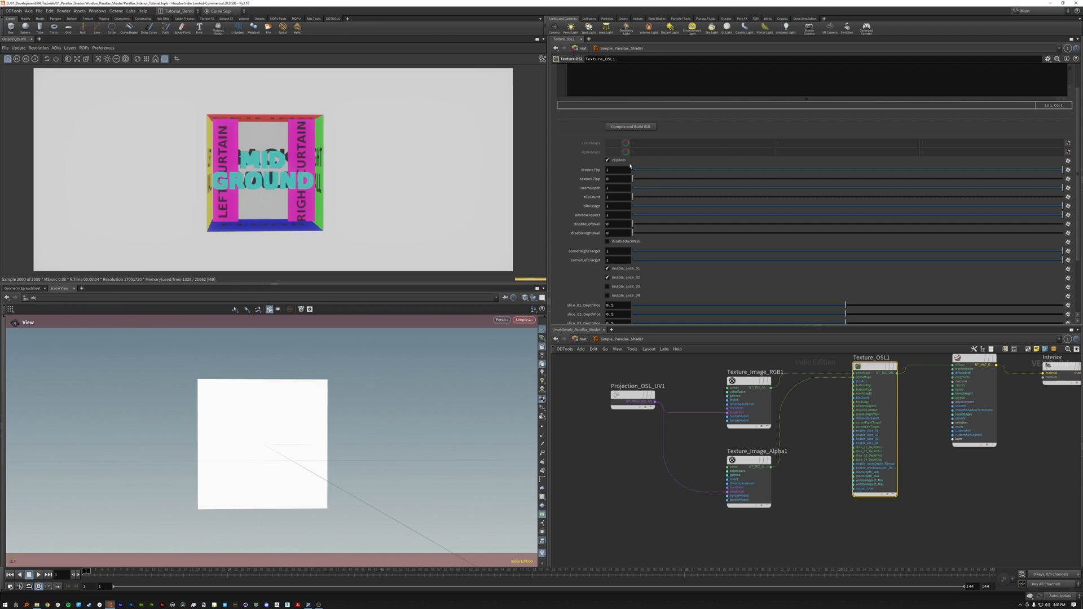
# Step: Toggle the OSL shader's interior slice layers, turning off the midground layer
pyautogui.click(607, 159)
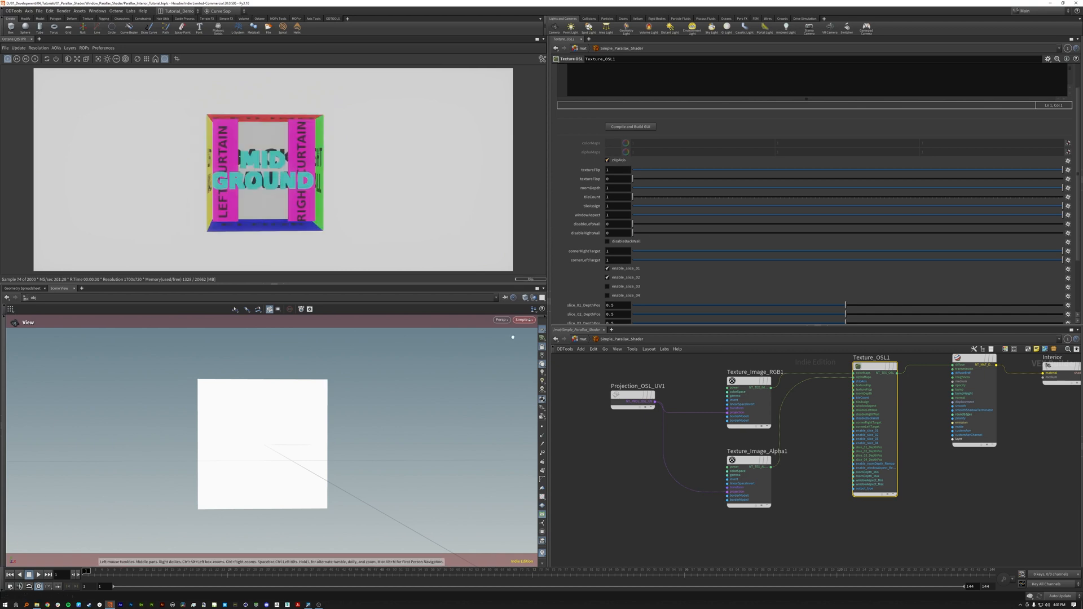
pyautogui.click(608, 170)
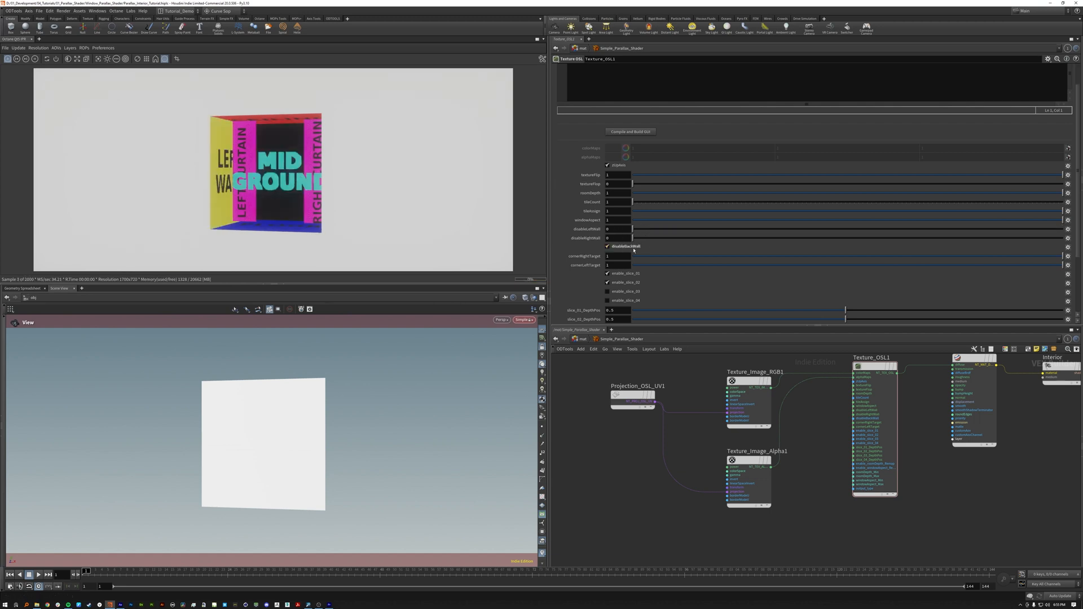
pyautogui.click(607, 247)
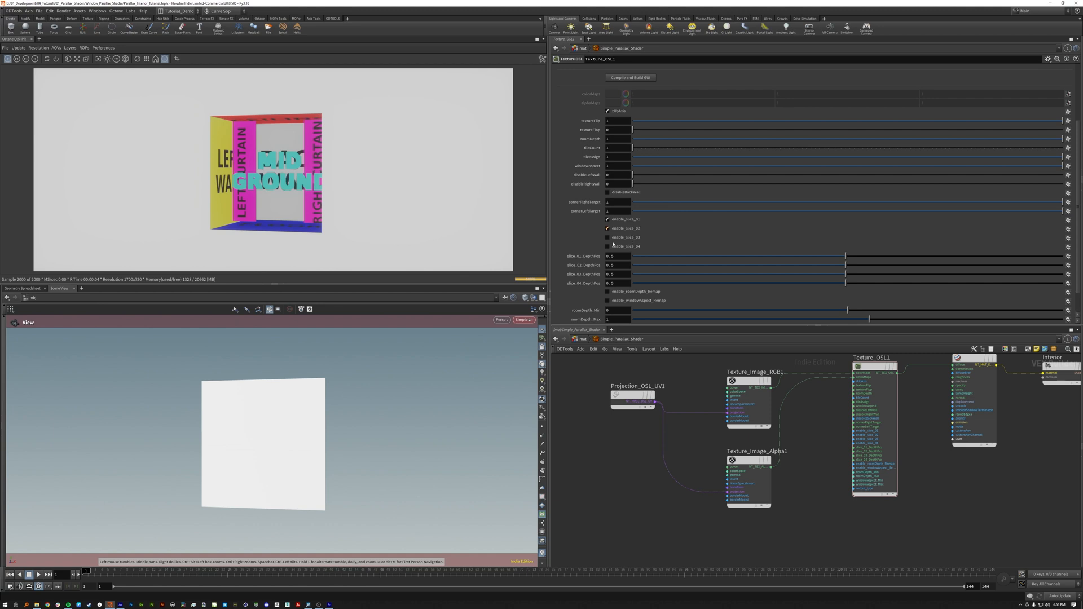
pyautogui.click(606, 228)
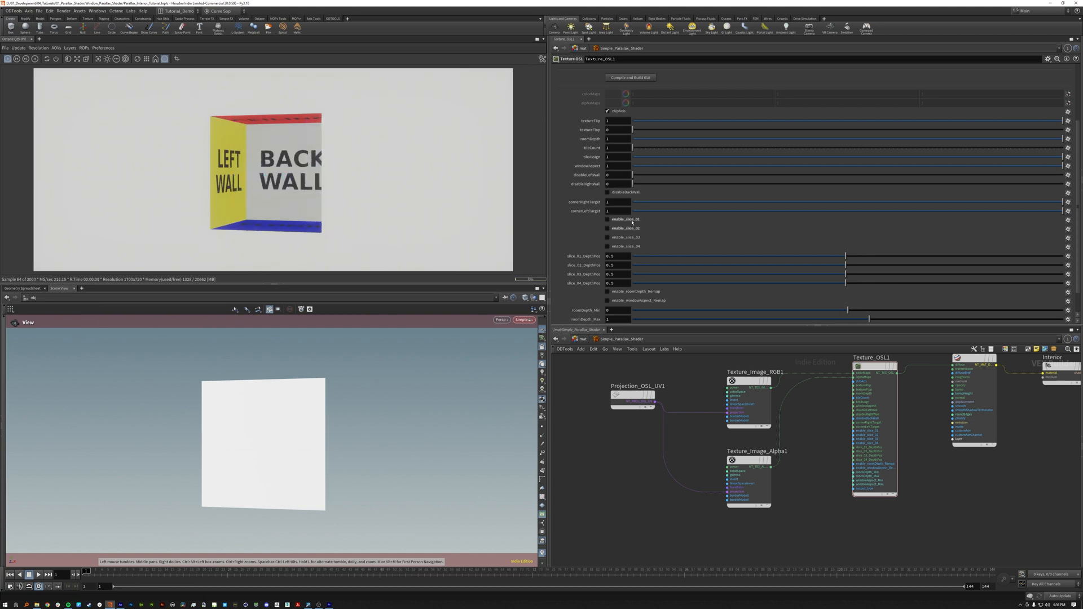
pyautogui.click(607, 228)
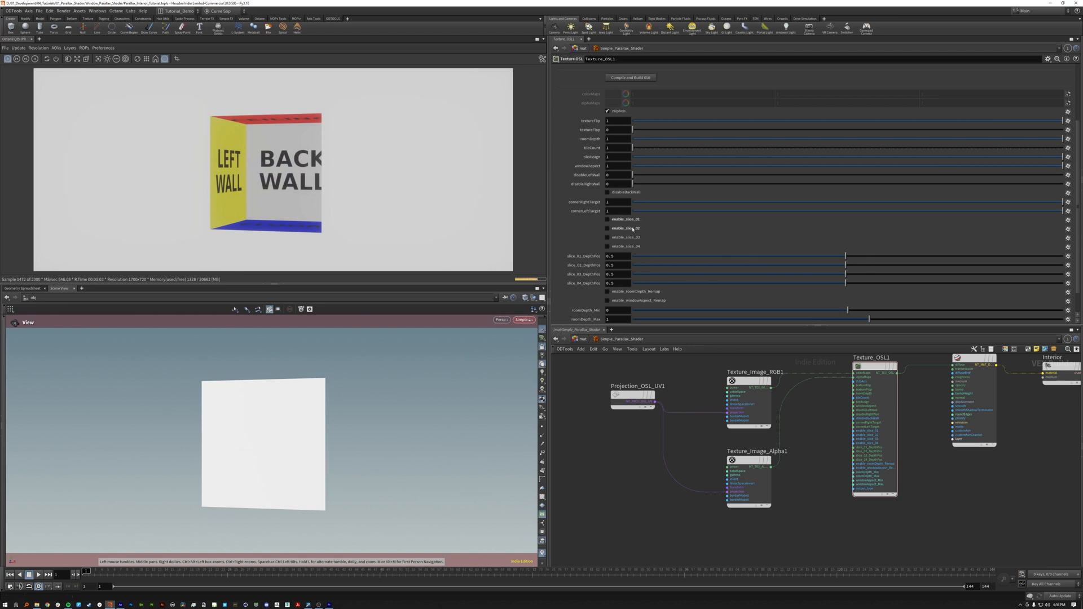
# Step: Enable the curtain slice layer, tweak its depth, then return to the /obj network
pyautogui.click(607, 218)
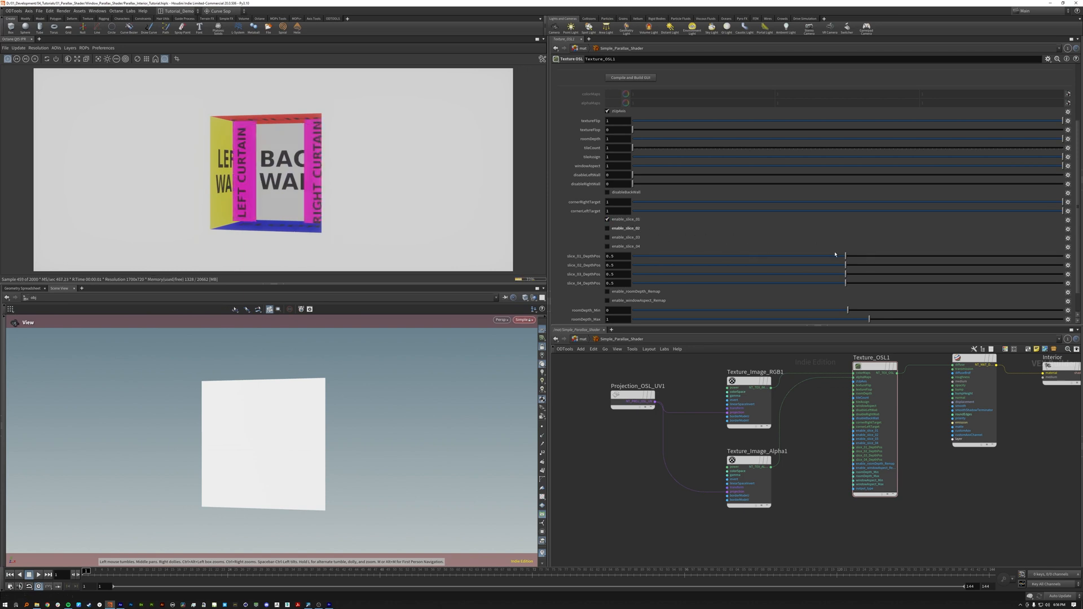
pyautogui.moveTo(846, 256); pyautogui.dragTo(860, 256)
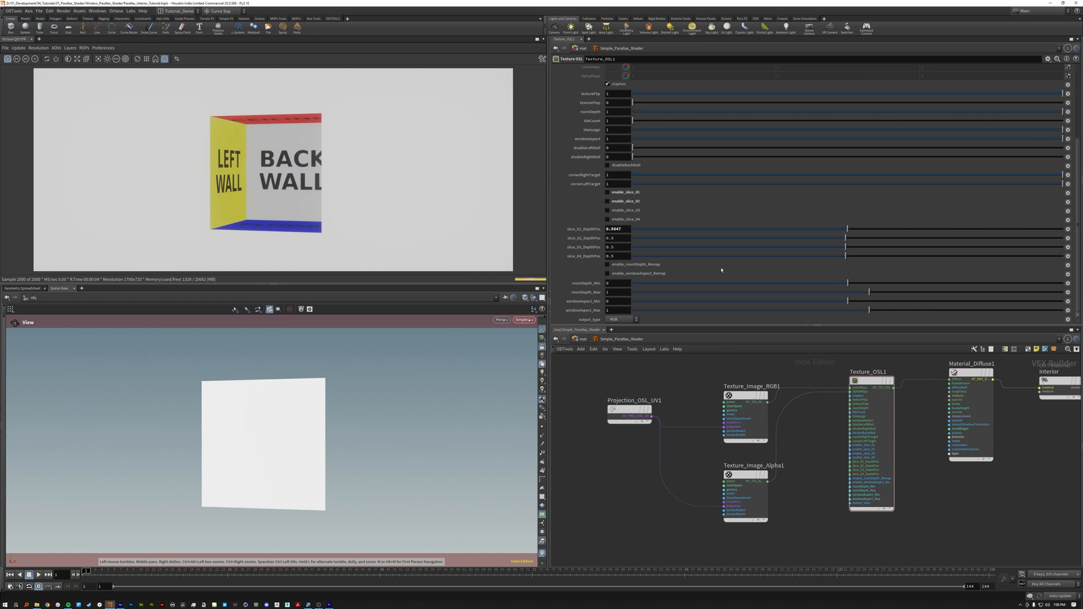
pyautogui.moveTo(624, 298)
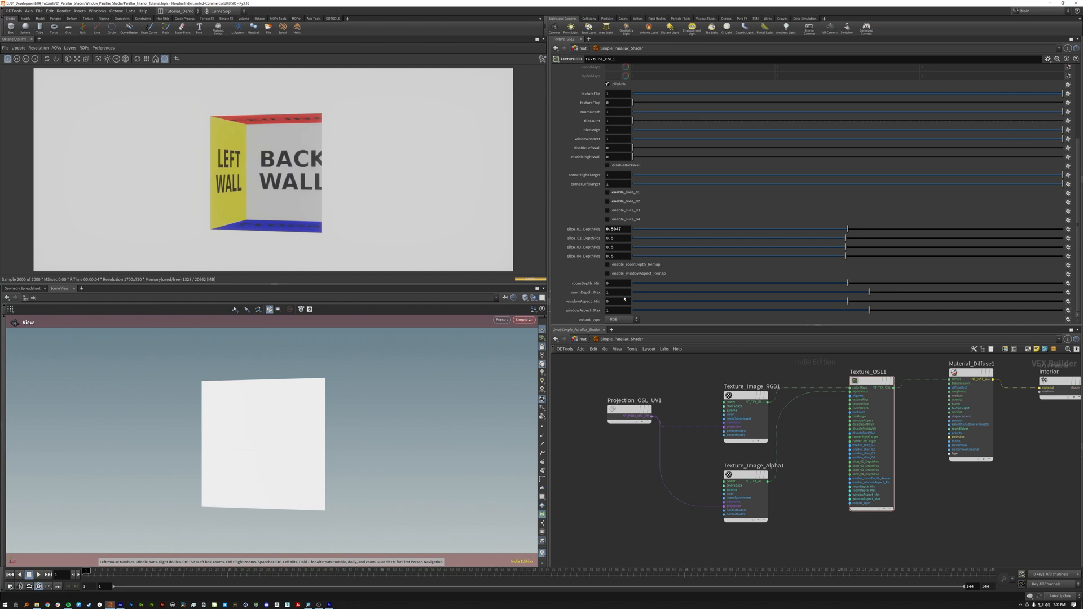
pyautogui.click(609, 292)
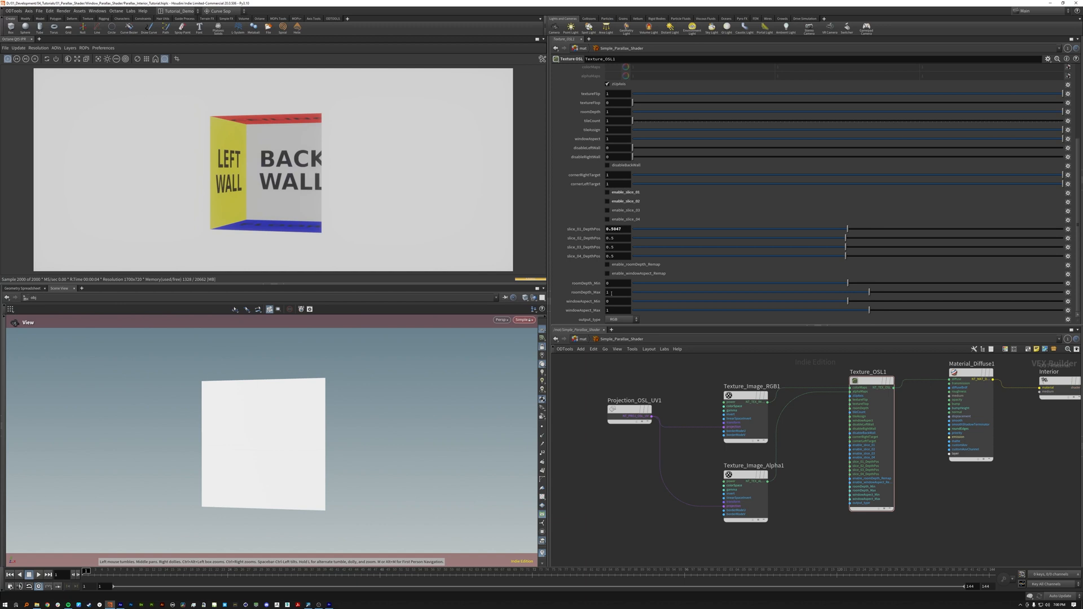
pyautogui.click(869, 371)
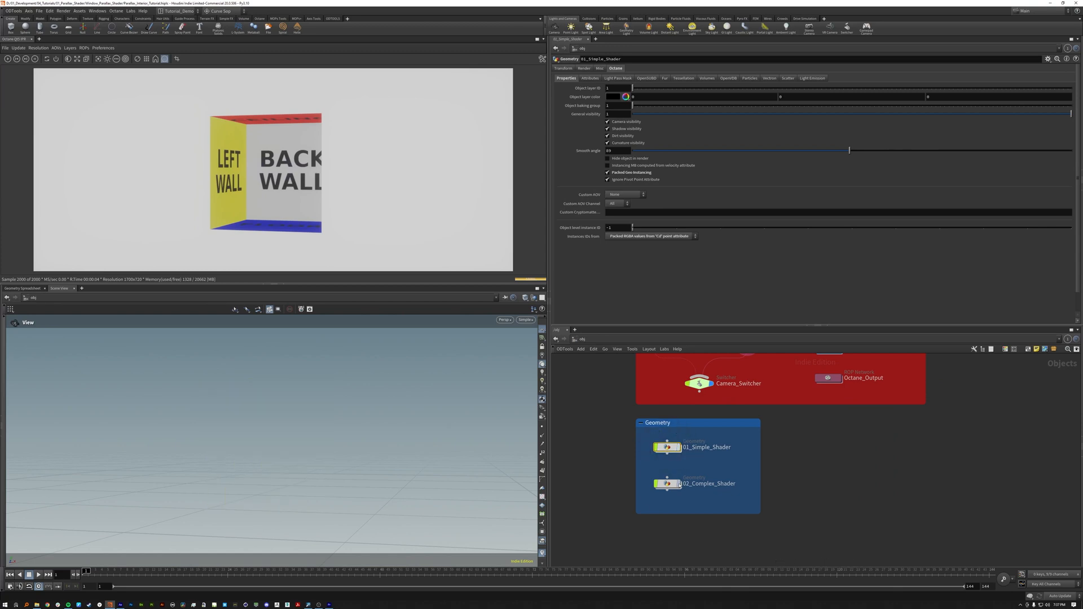
# Step: Enter 02_Complex_Shader and inspect the Interior_Large windowRatio2 and pack steps
pyautogui.doubleClick(666, 484)
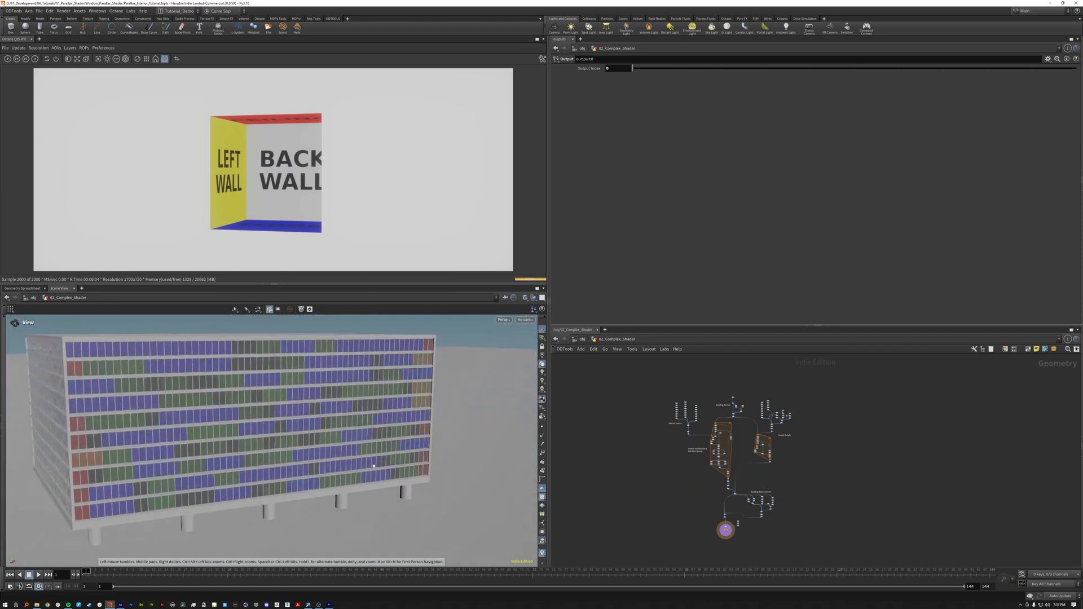
pyautogui.moveTo(276, 428); pyautogui.dragTo(311, 435)
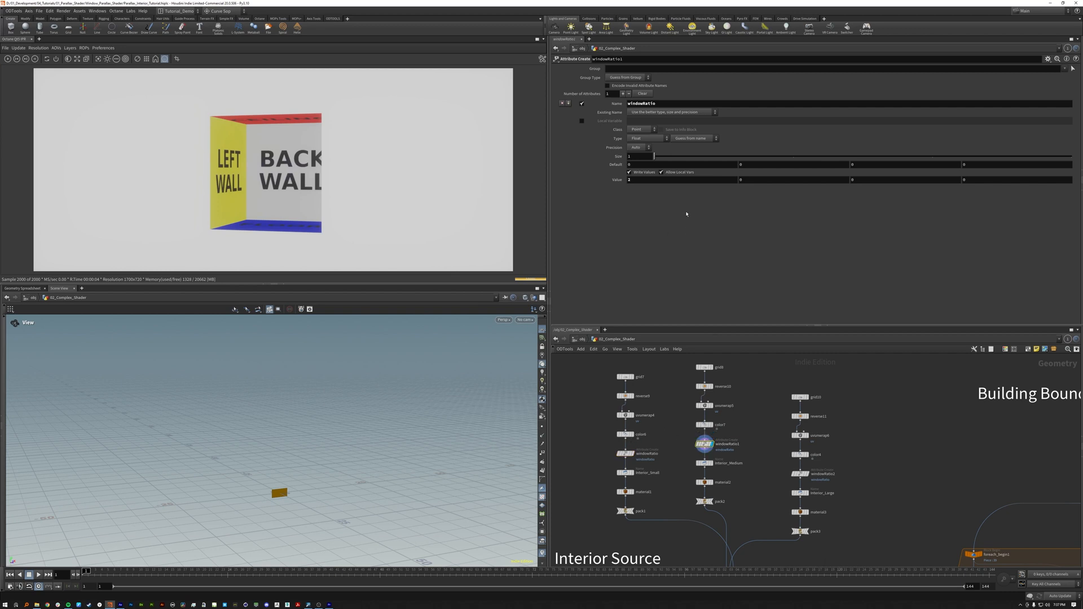
pyautogui.moveTo(815, 418)
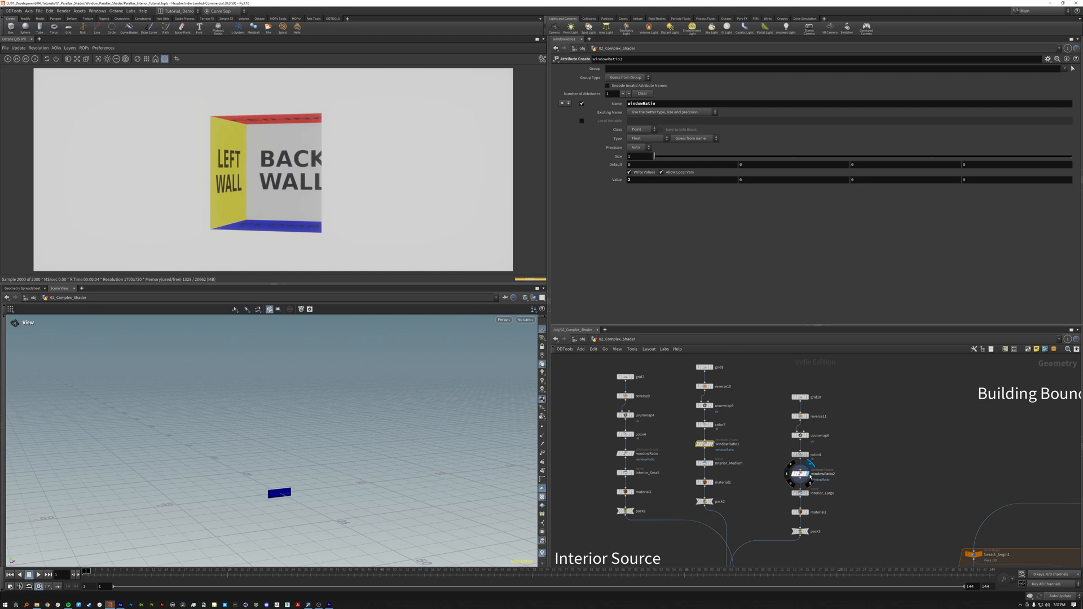
pyautogui.click(804, 472)
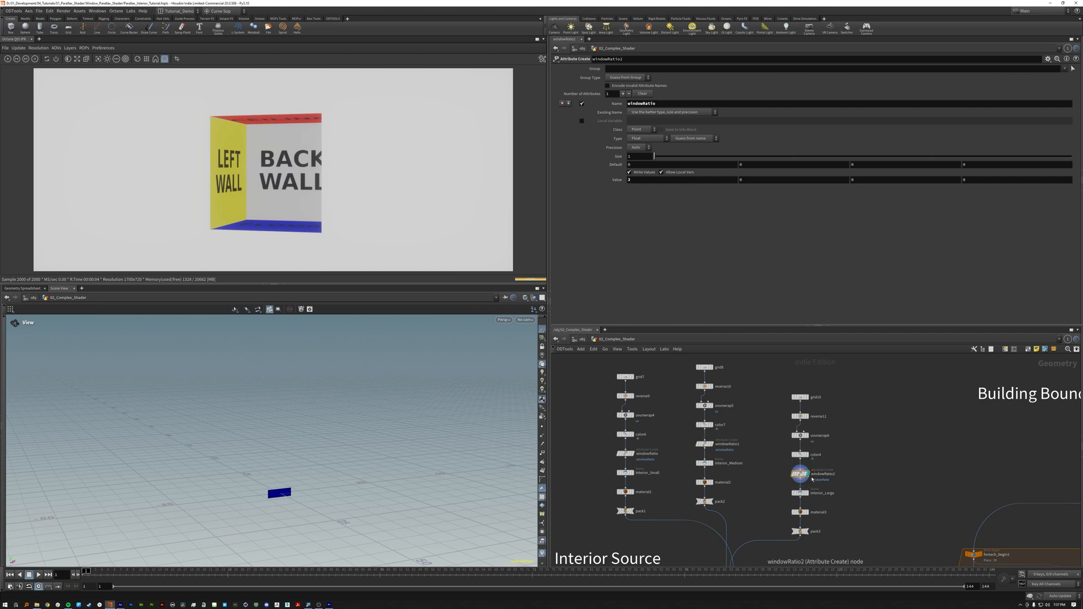
pyautogui.moveTo(783, 494)
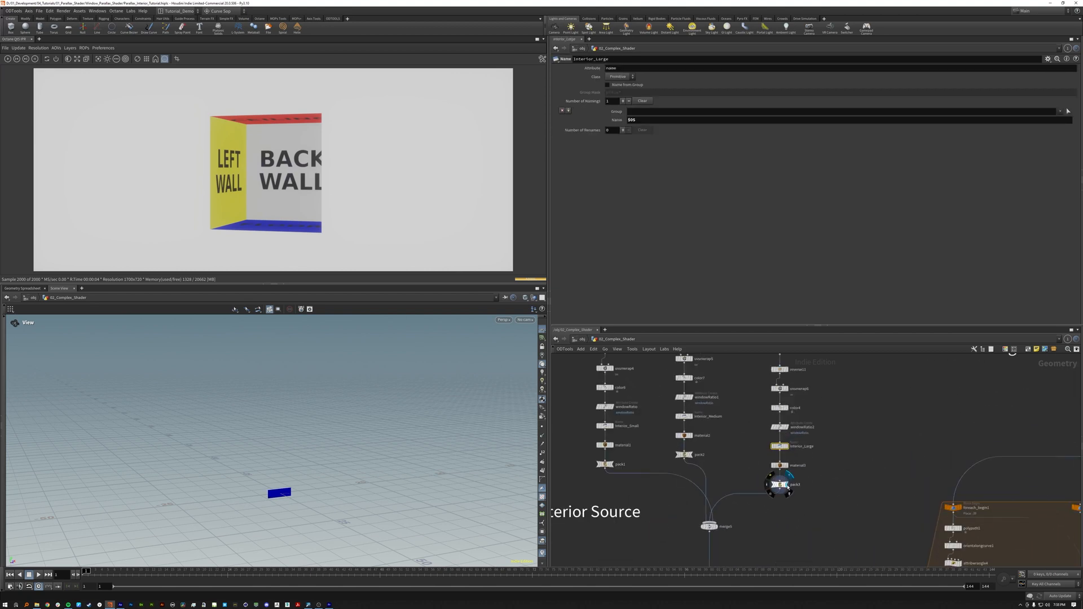
pyautogui.click(780, 484)
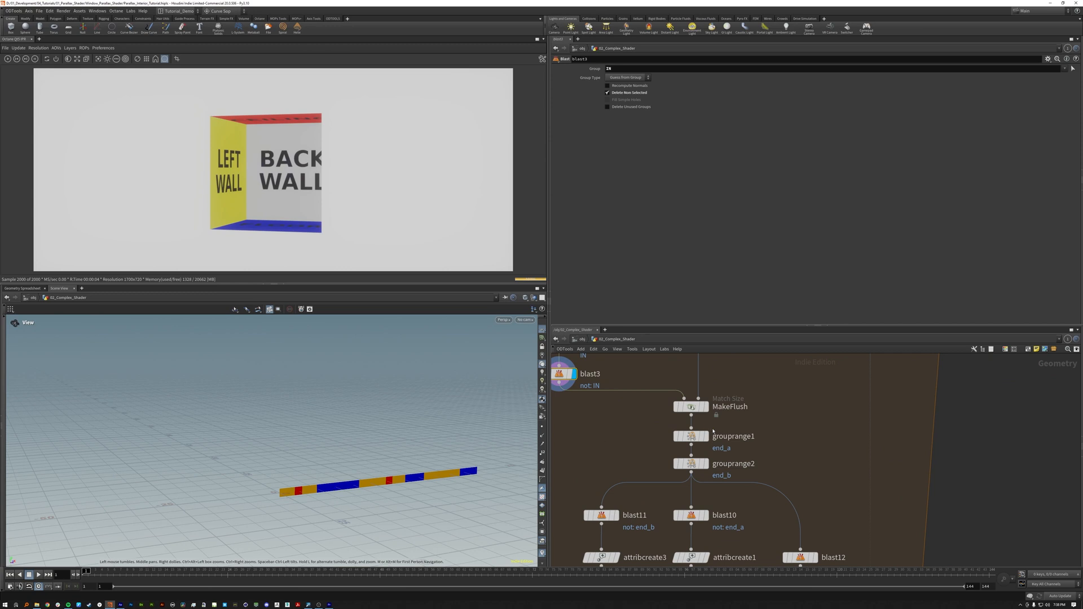
# Step: Walk the Corners branch: MakeFlush size match, grouprange2 end grouping and corner-assign blasts
pyautogui.click(690, 406)
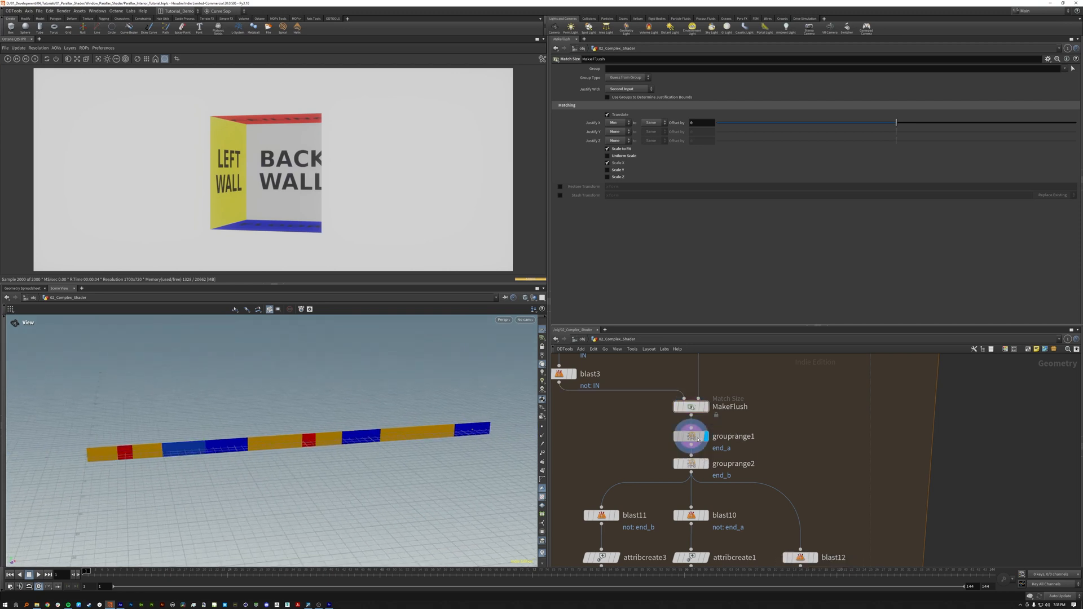
pyautogui.click(733, 462)
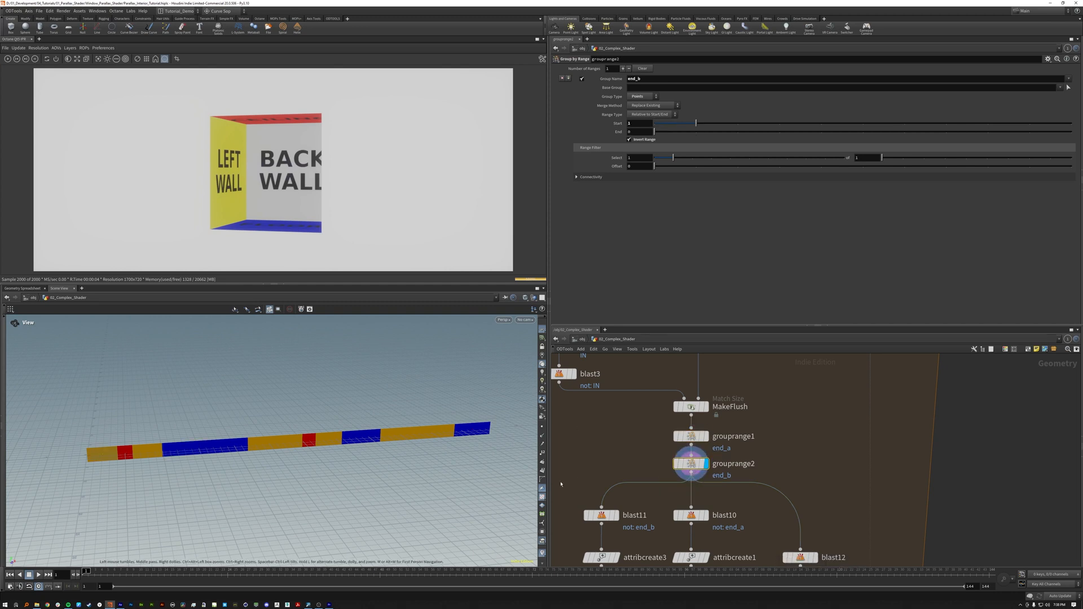
pyautogui.scroll(-3)
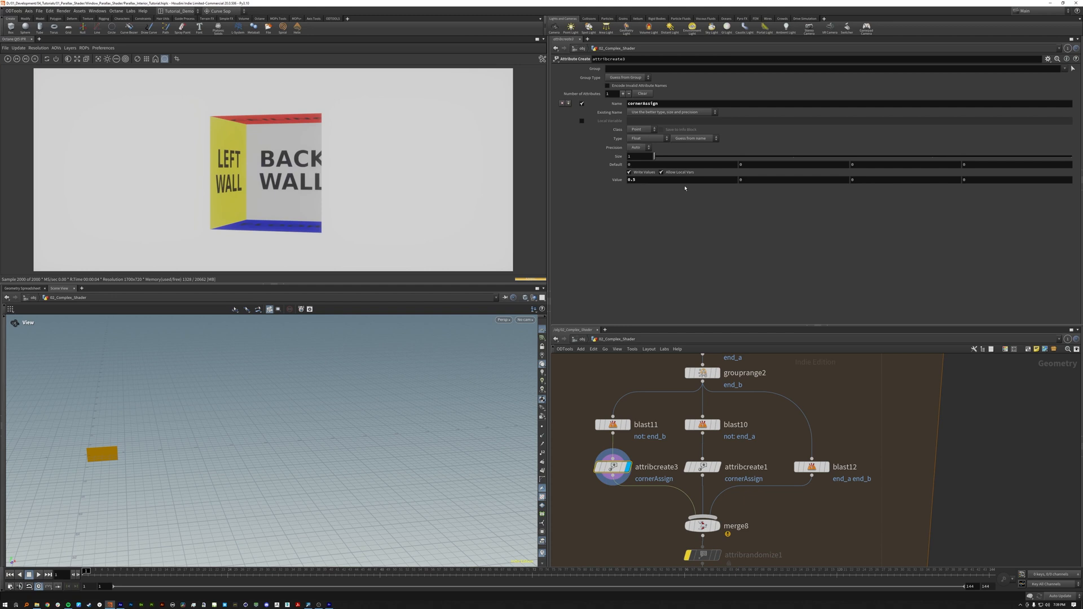
pyautogui.moveTo(799, 292)
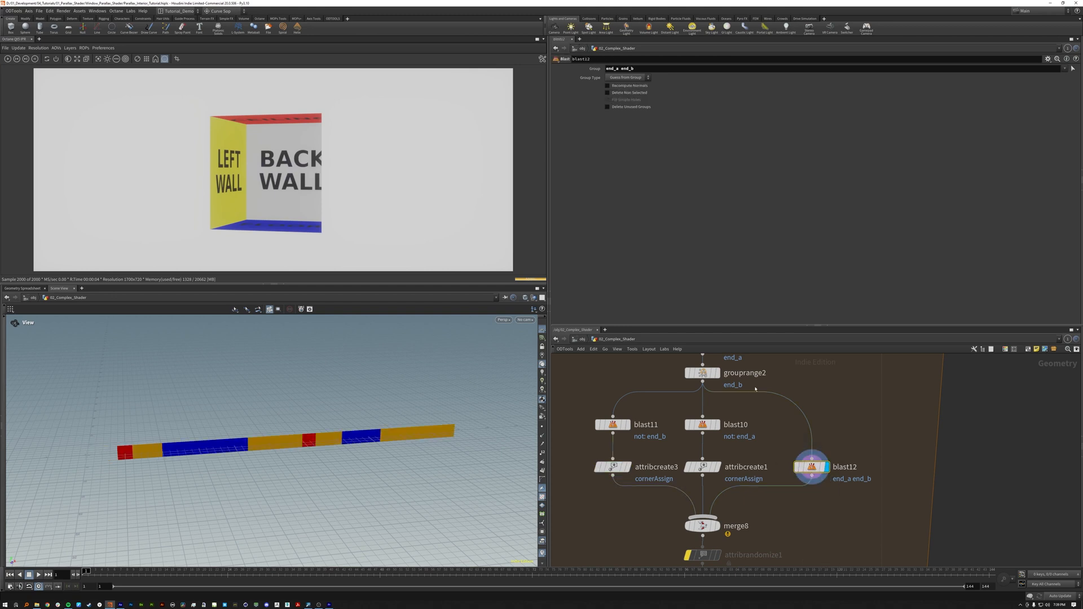
pyautogui.click(703, 466)
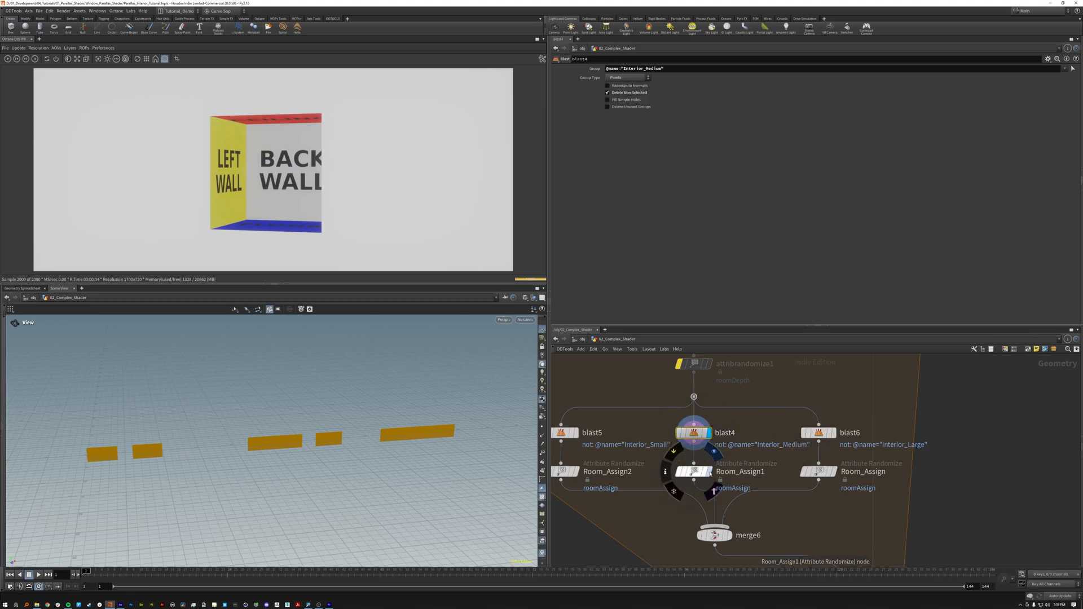
# Step: Display the medium interior's room assignment and pull back to view the whole building
pyautogui.click(692, 471)
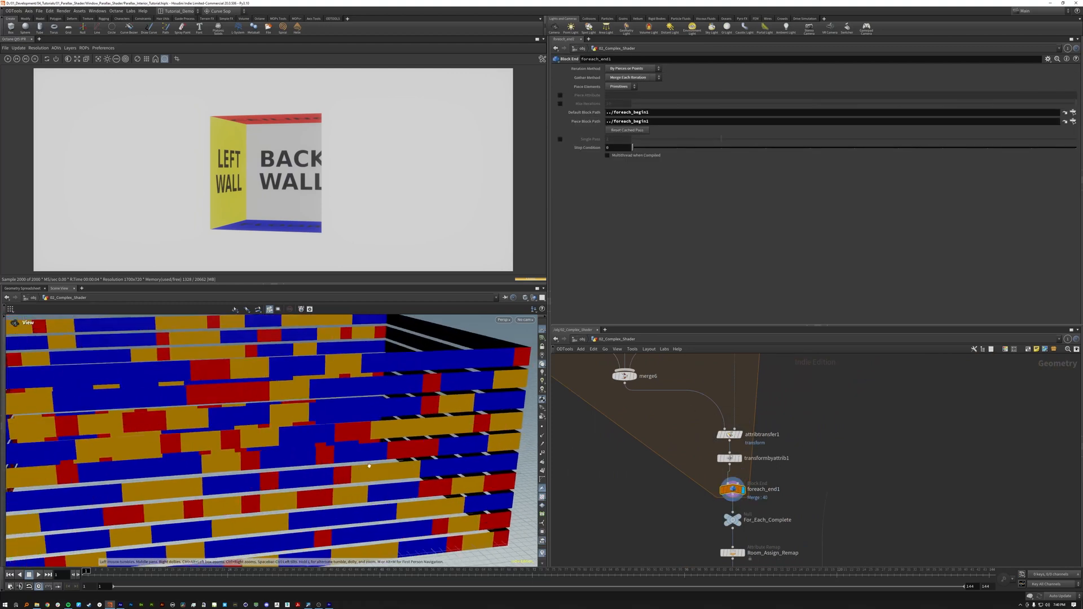
pyautogui.moveTo(370, 466); pyautogui.dragTo(344, 432)
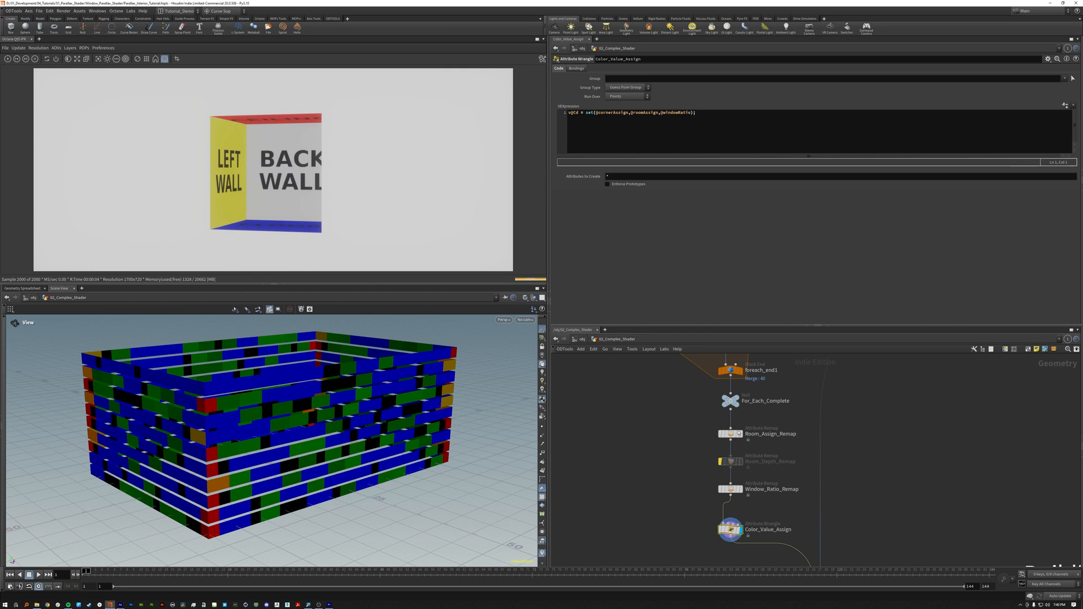
# Step: Inspect the Window_Ratio_Remap and Room_Depth_Remap nodes, then return to Color_Value_Assign
pyautogui.click(730, 433)
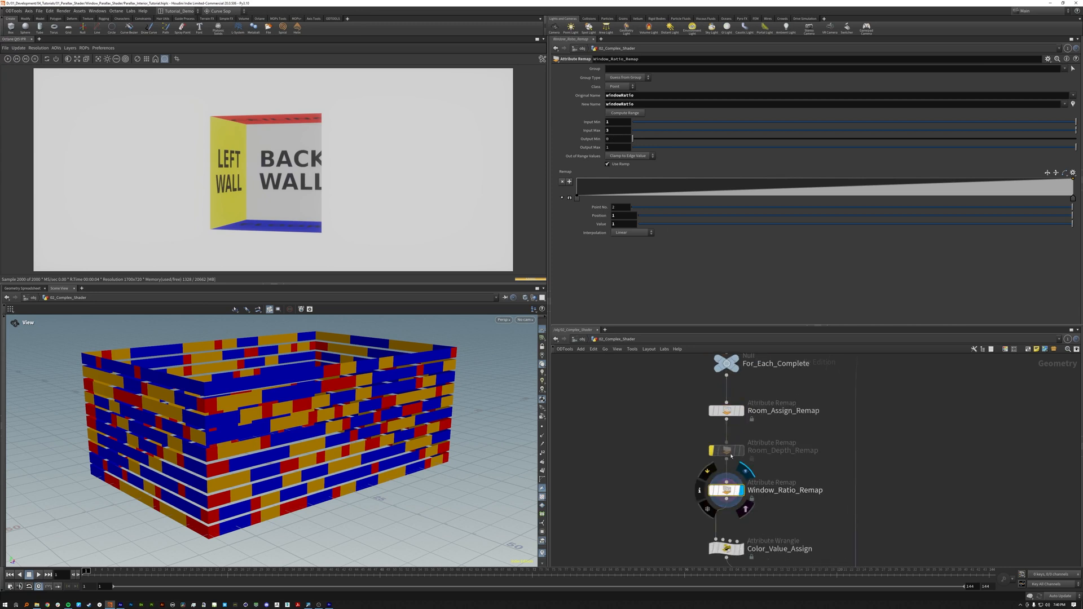
pyautogui.click(725, 450)
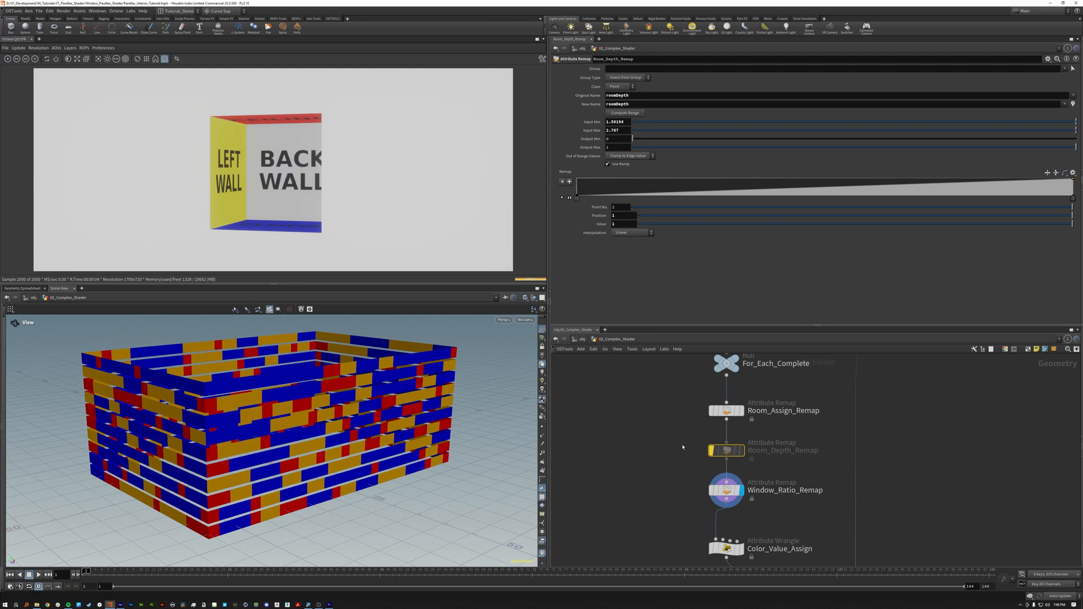
pyautogui.click(726, 548)
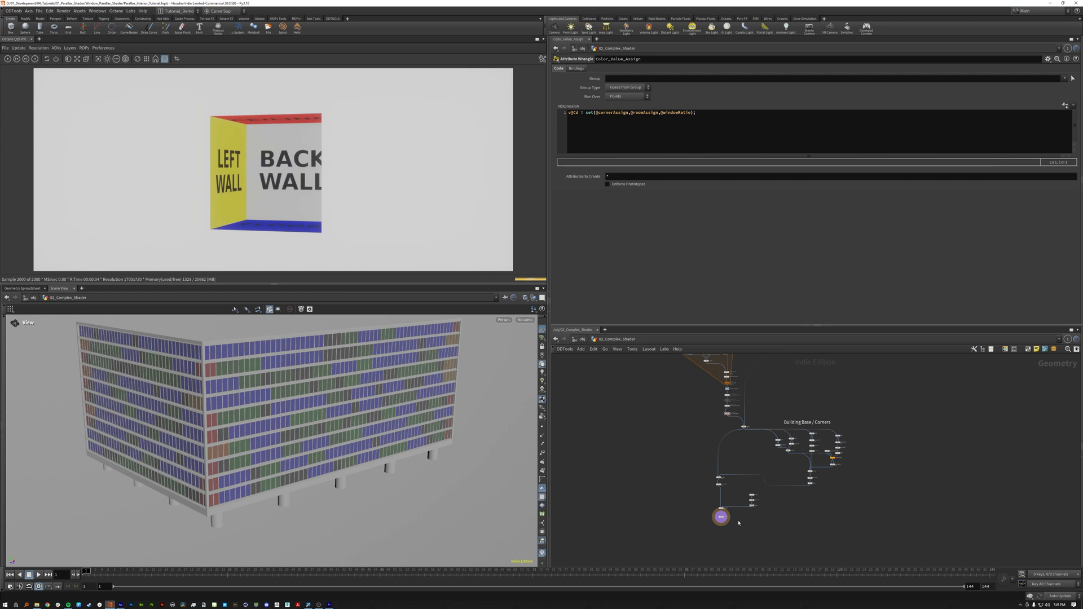
pyautogui.moveTo(702, 483)
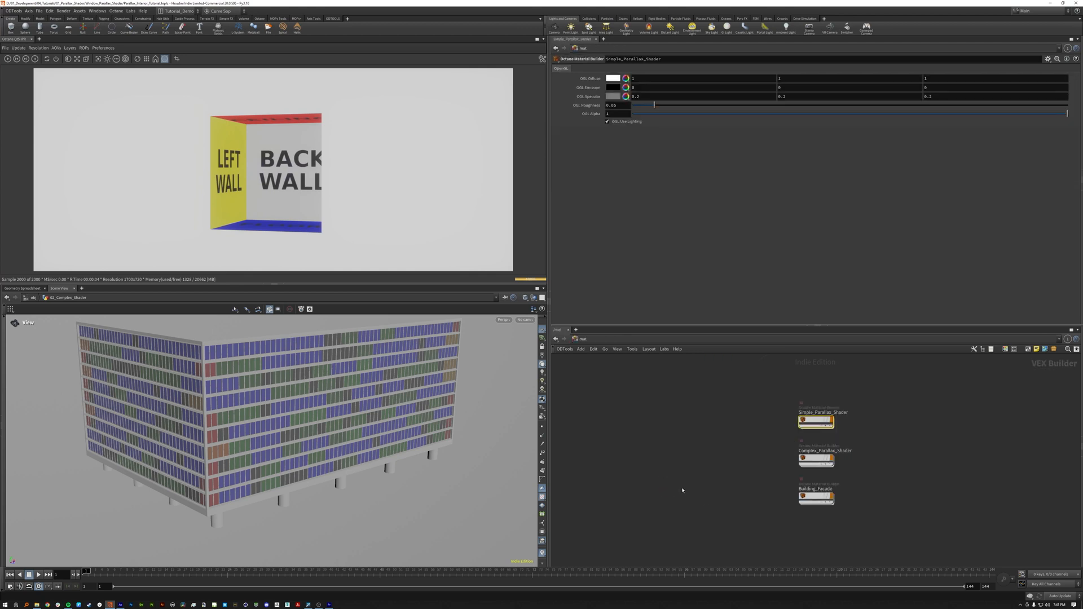
# Step: Dive into the Complex_Parallax_Shader material to see its UDIM alpha texture network
pyautogui.doubleClick(815, 458)
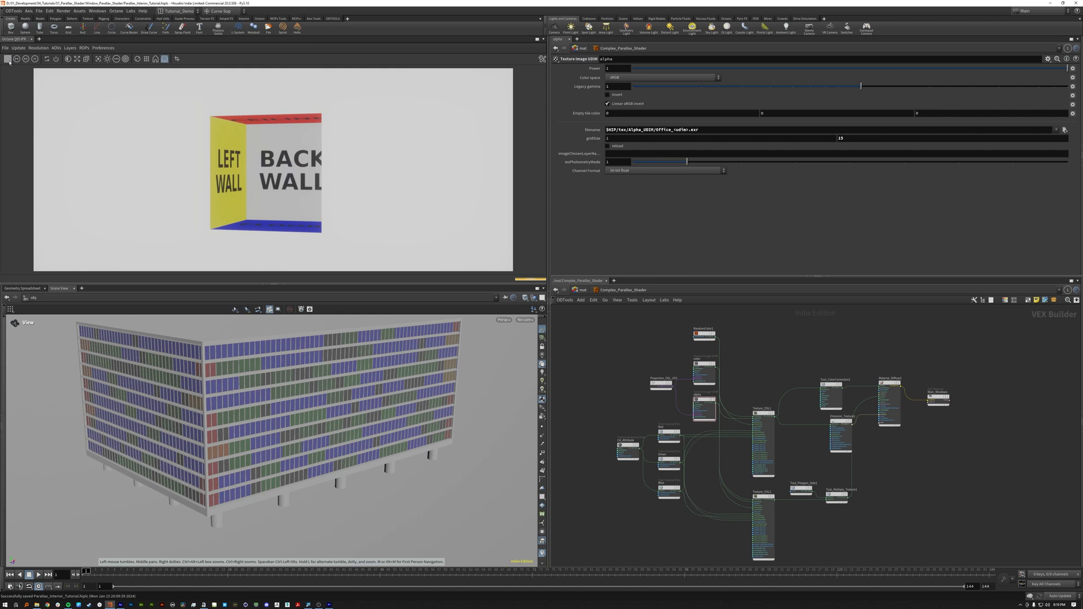
pyautogui.moveTo(779, 451)
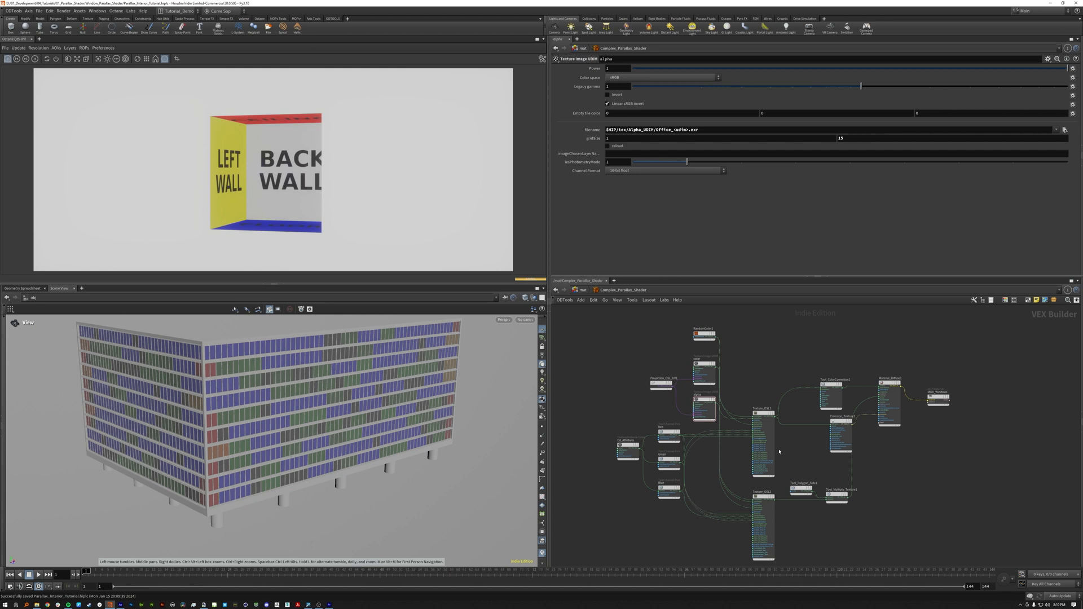
pyautogui.moveTo(732, 470)
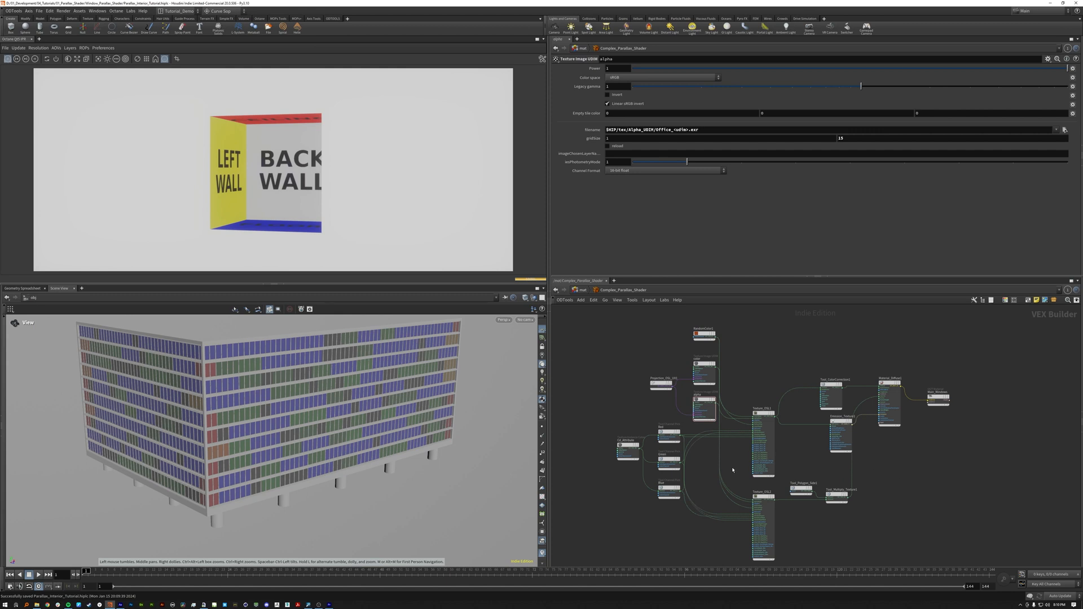
pyautogui.moveTo(733, 471)
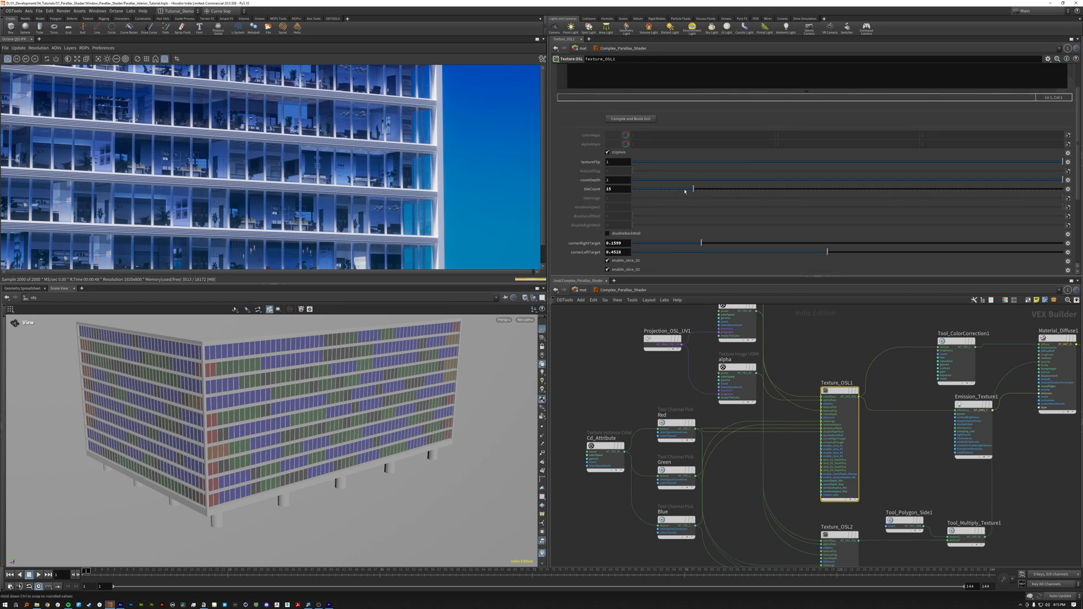
# Step: Sweep the tileCount slider on Texture_OSL1 up and down while watching interiors change in the IPR
pyautogui.moveTo(693, 188); pyautogui.dragTo(628, 188)
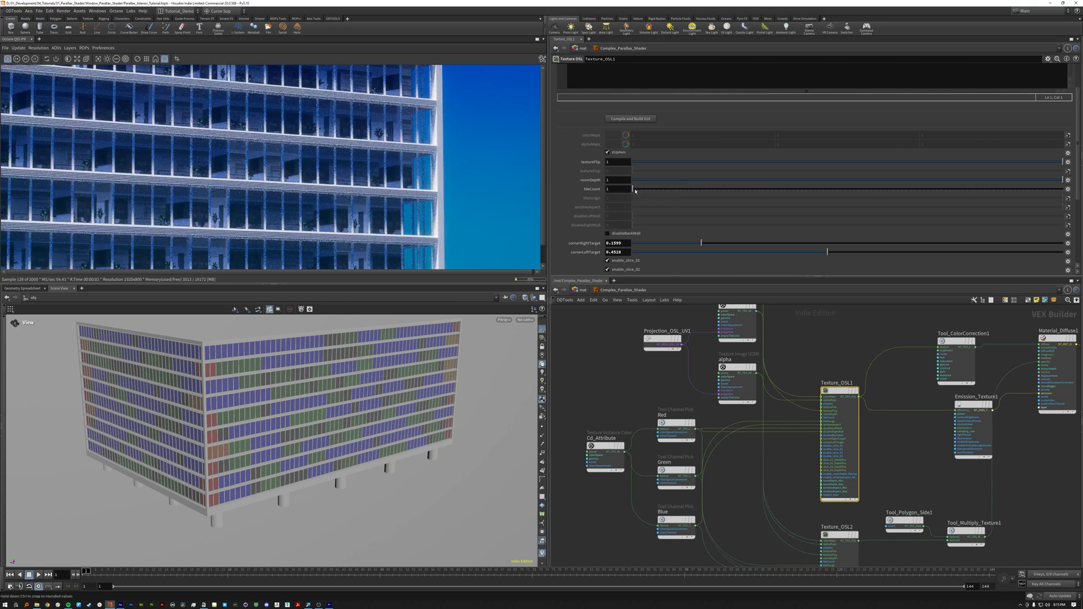
pyautogui.moveTo(612, 188); pyautogui.dragTo(673, 188)
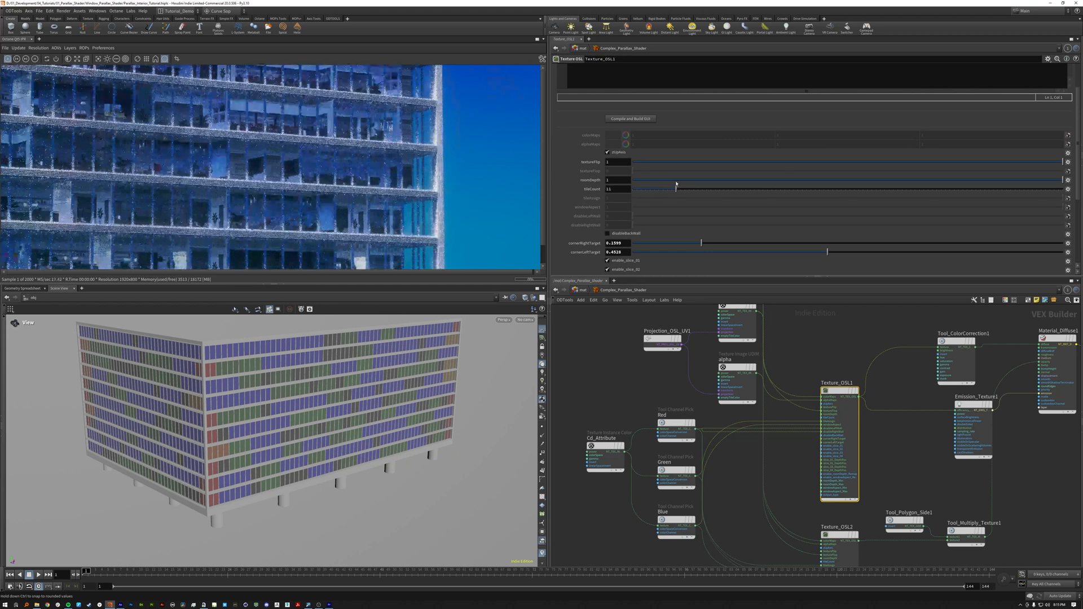
pyautogui.moveTo(676, 188); pyautogui.dragTo(688, 188)
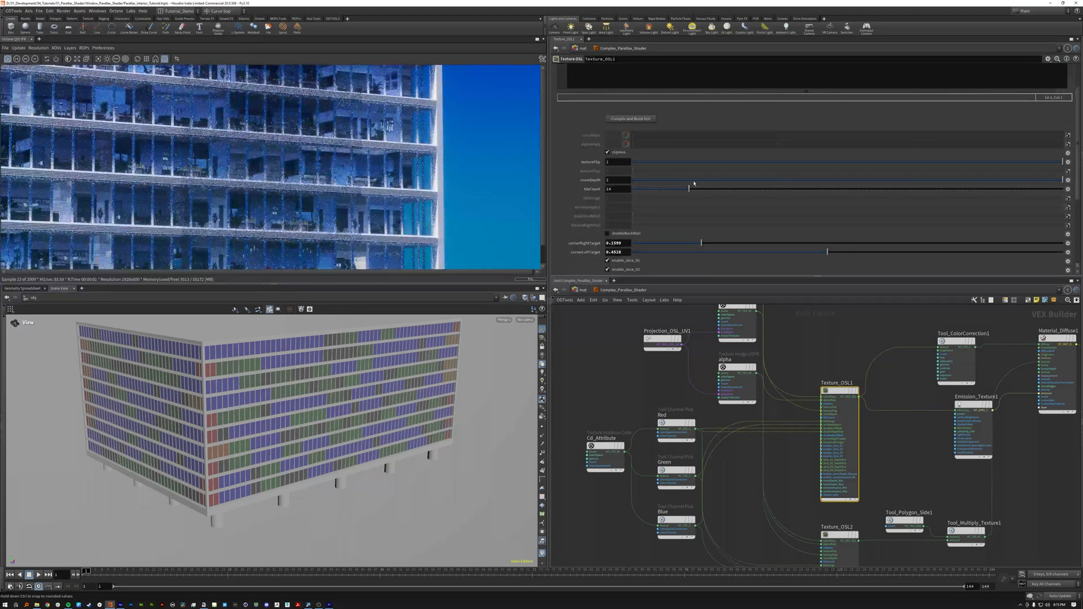
pyautogui.moveTo(688, 188); pyautogui.dragTo(869, 188)
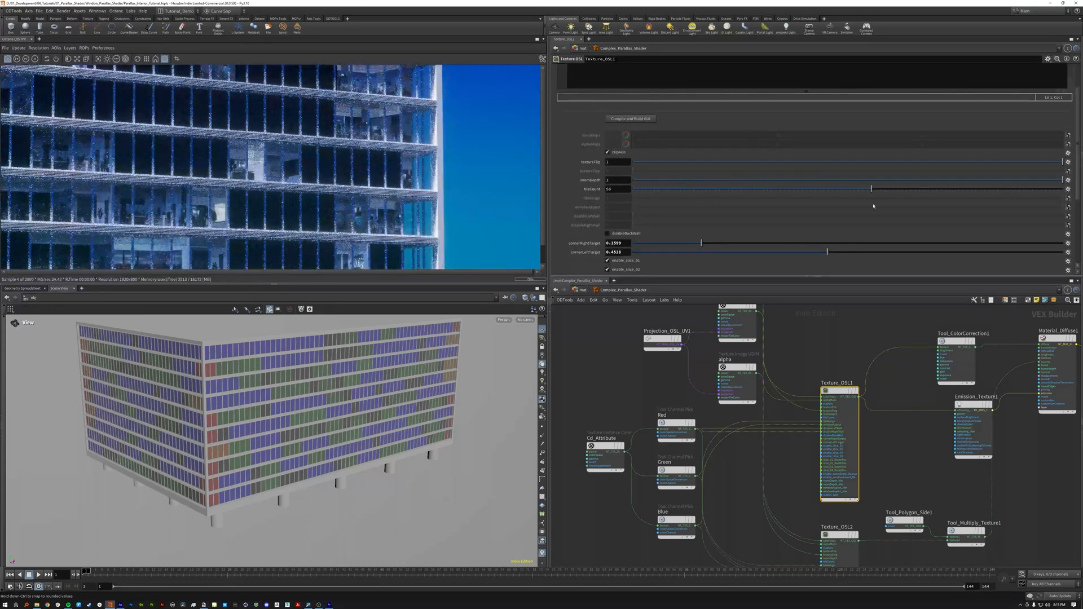
pyautogui.moveTo(871, 188); pyautogui.dragTo(648, 188)
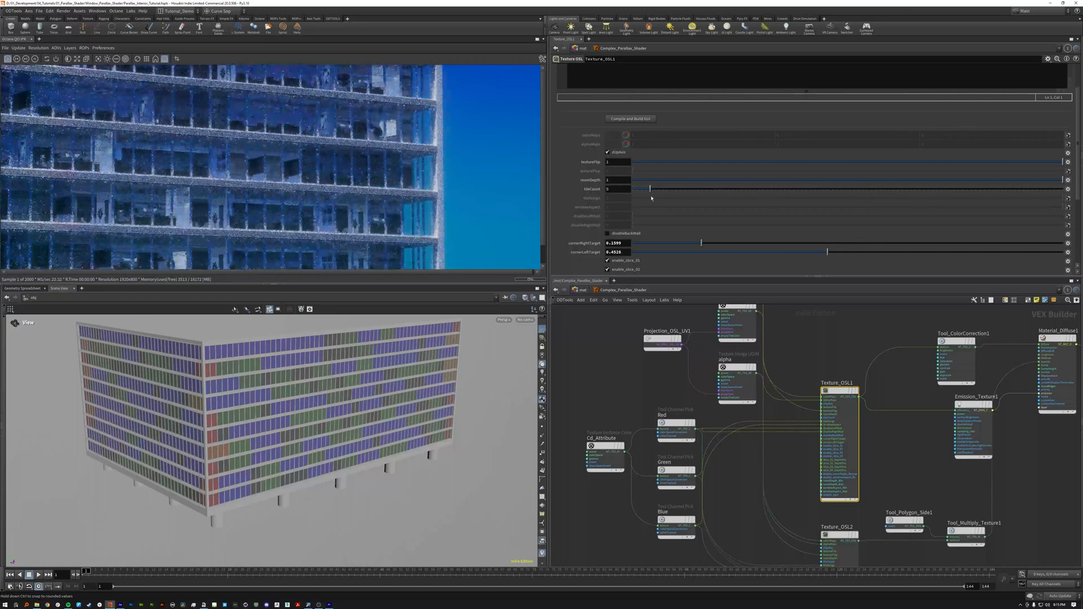
pyautogui.click(615, 188)
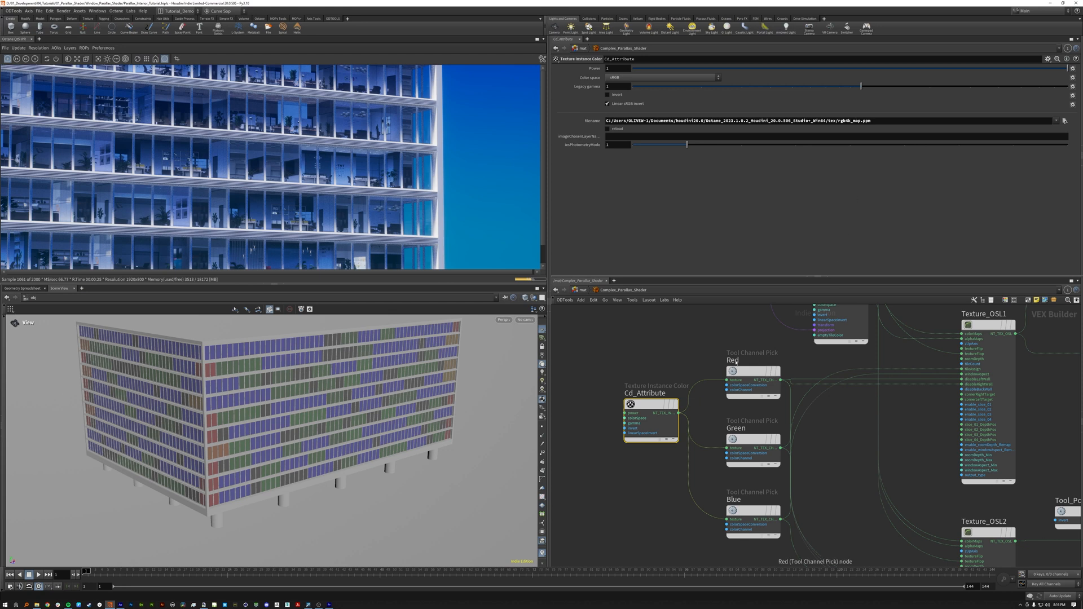
pyautogui.moveTo(714, 320)
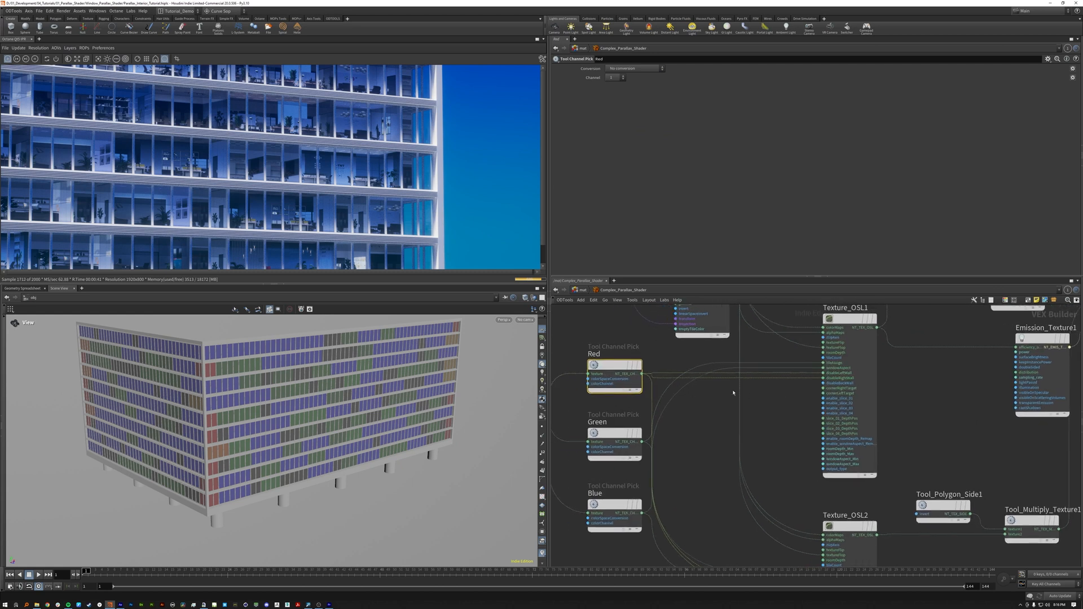
pyautogui.moveTo(794, 378)
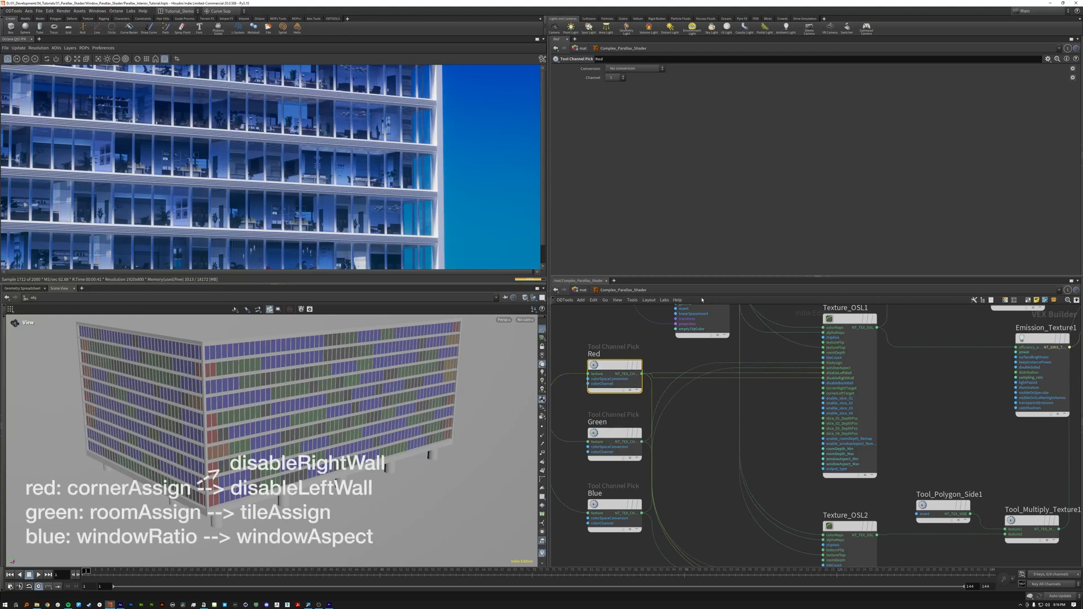
# Step: Show the Red Tool Channel Pick node's parameters that split the Cd attribute
pyautogui.click(843, 307)
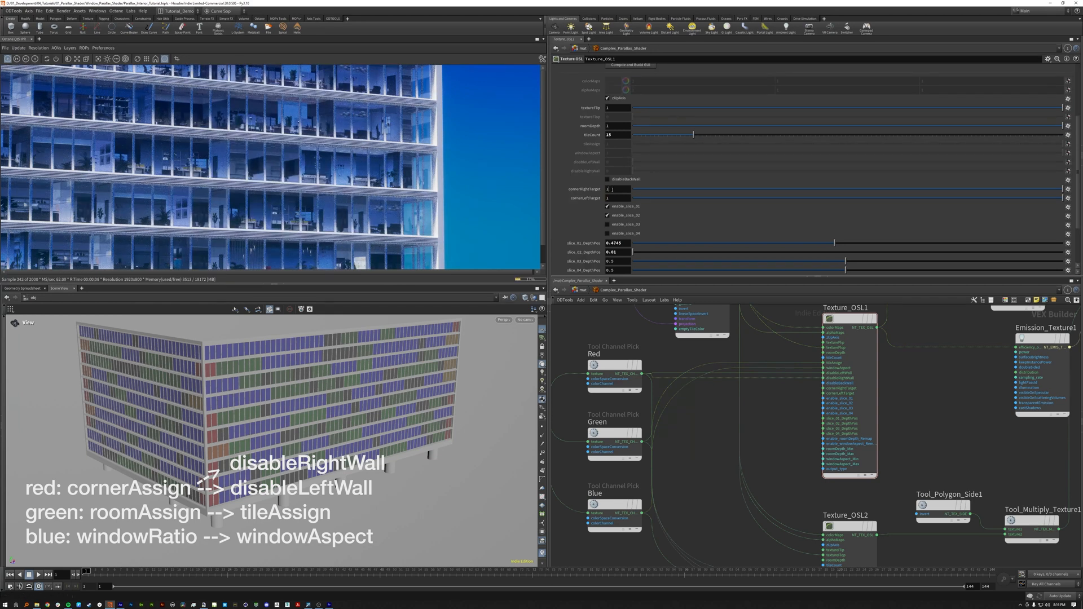
# Step: On Texture_OSL1, tune the corner right and left targets to about 0.17 and 0.40
pyautogui.click(617, 199)
pyautogui.write('.75')
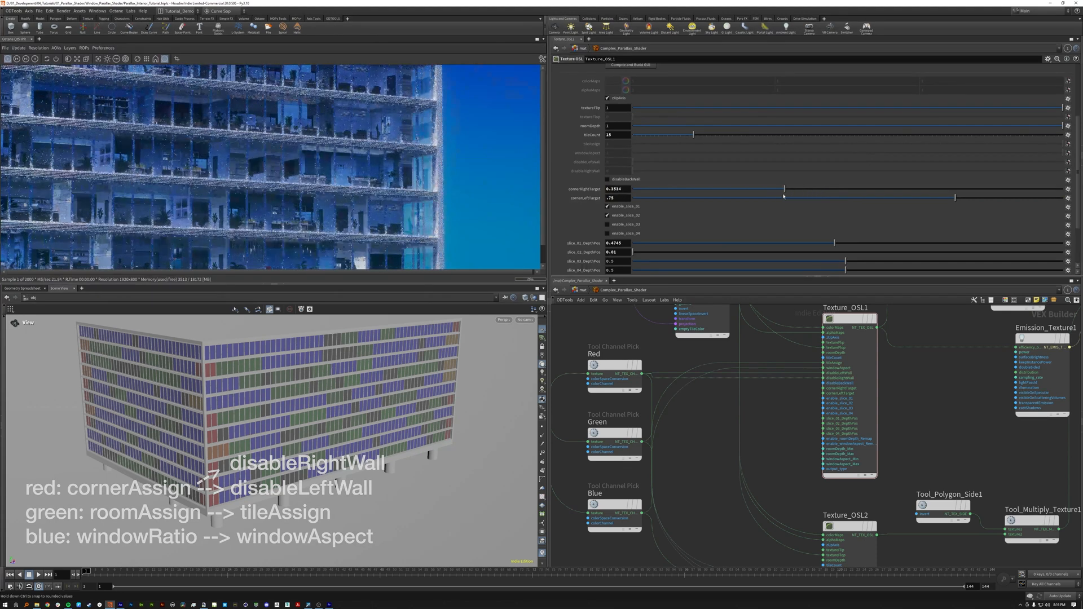
pyautogui.moveTo(782, 189); pyautogui.dragTo(706, 189)
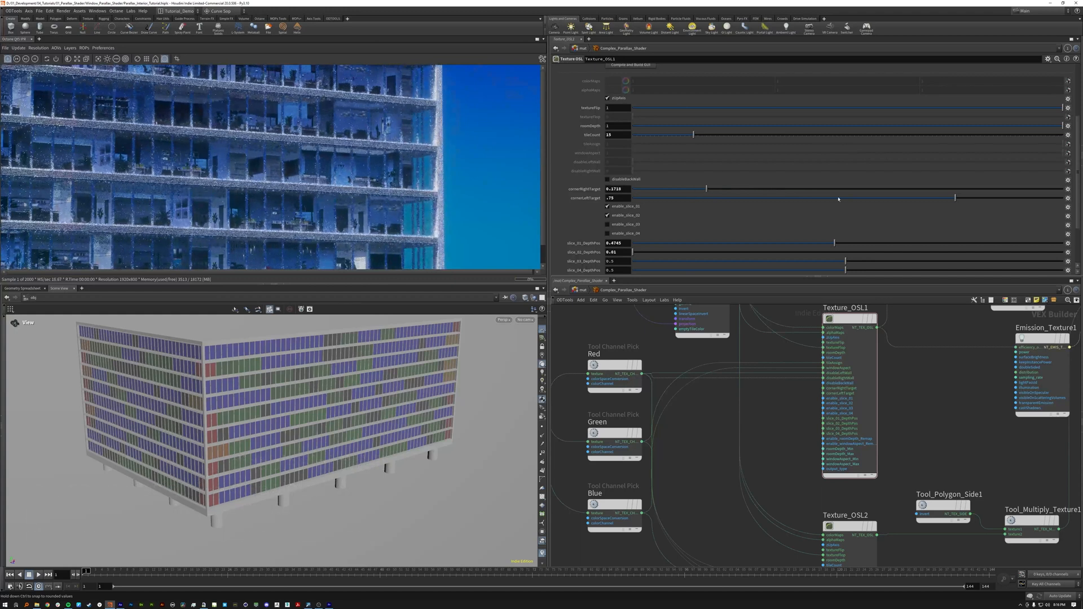
pyautogui.moveTo(955, 198); pyautogui.dragTo(721, 197)
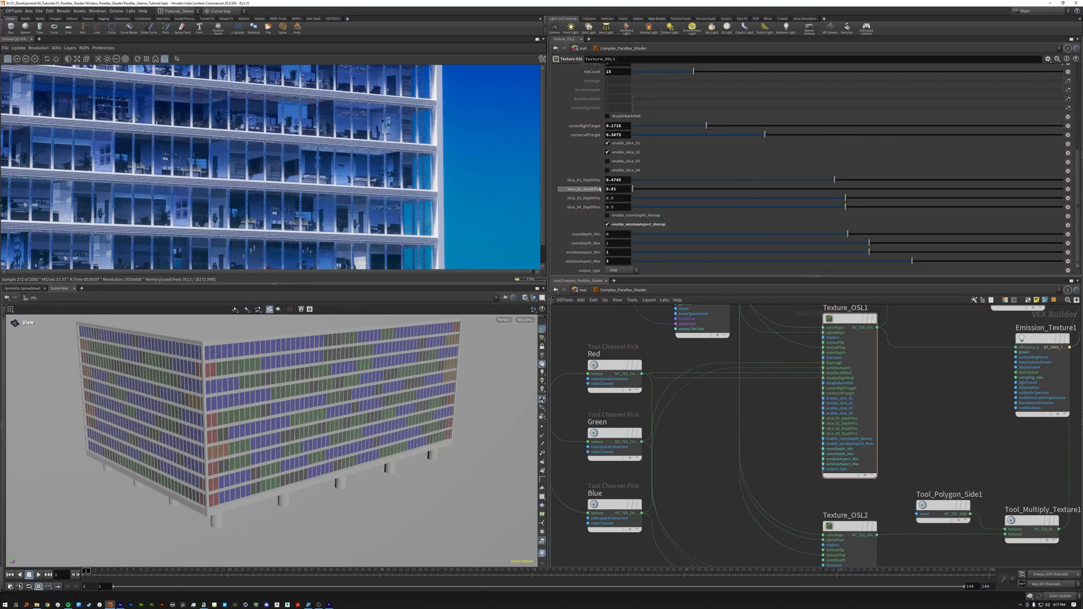
# Step: Set slice_01_DepthPos near 0.47 and leave enable_windowAspect_Remap switched on
pyautogui.moveTo(832, 179); pyautogui.dragTo(653, 179)
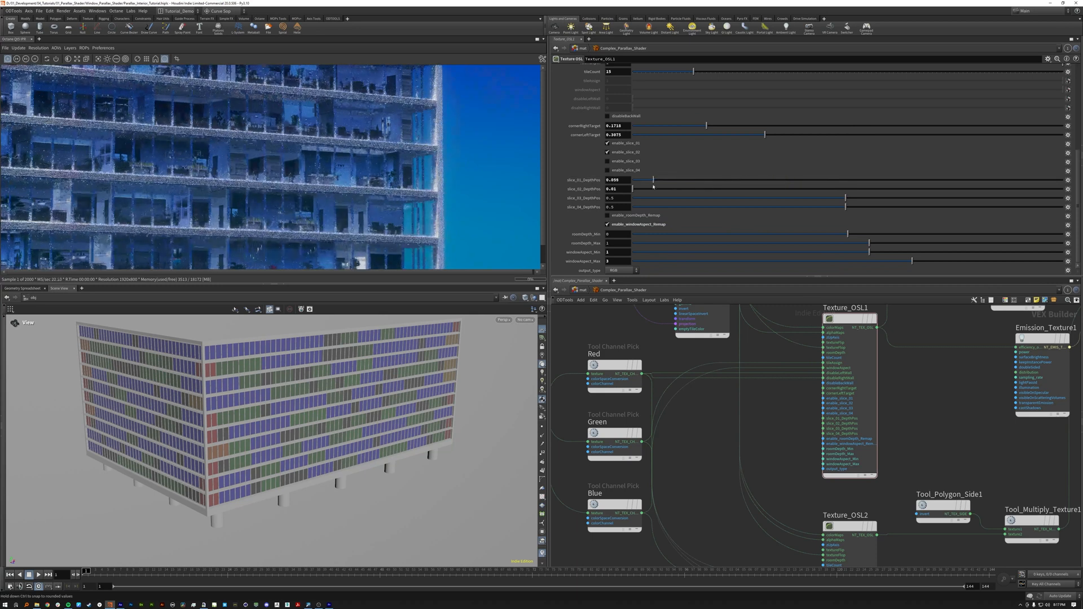
pyautogui.moveTo(650, 179); pyautogui.dragTo(975, 179)
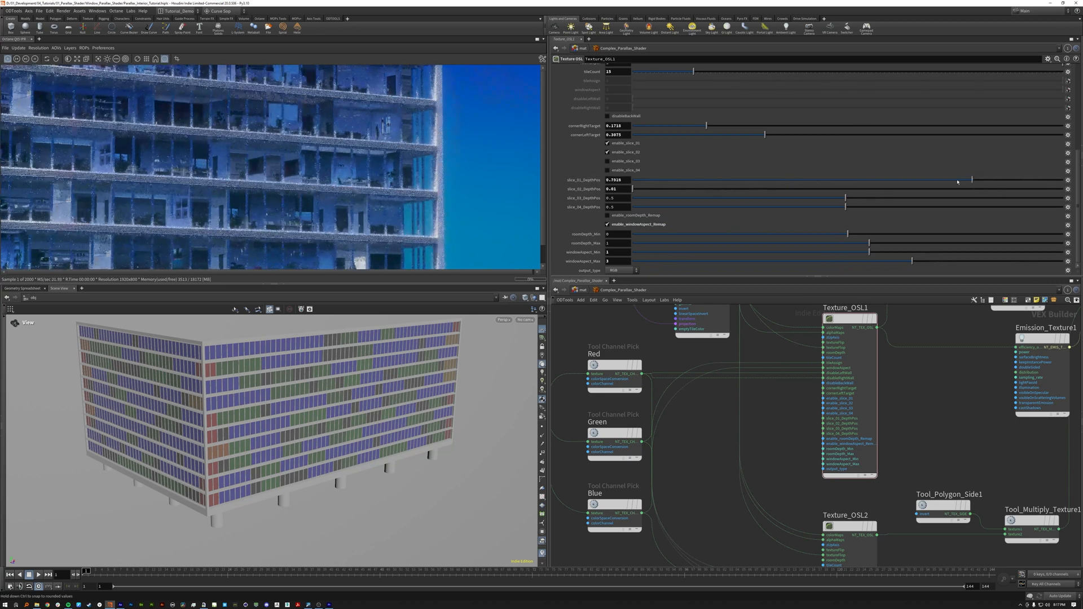
pyautogui.moveTo(975, 179); pyautogui.dragTo(842, 179)
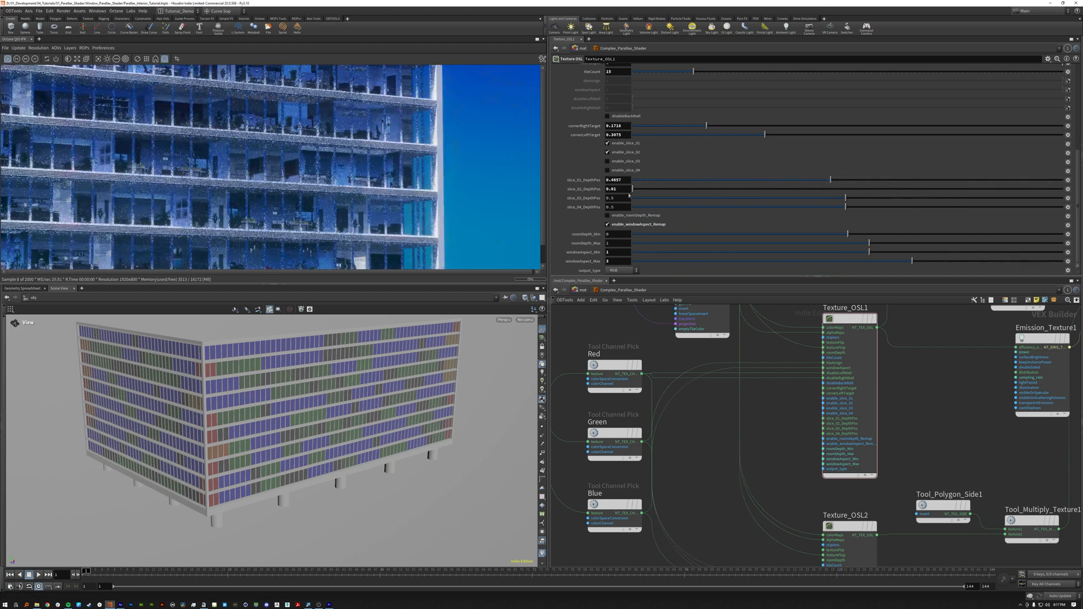
pyautogui.moveTo(633, 189); pyautogui.dragTo(955, 189)
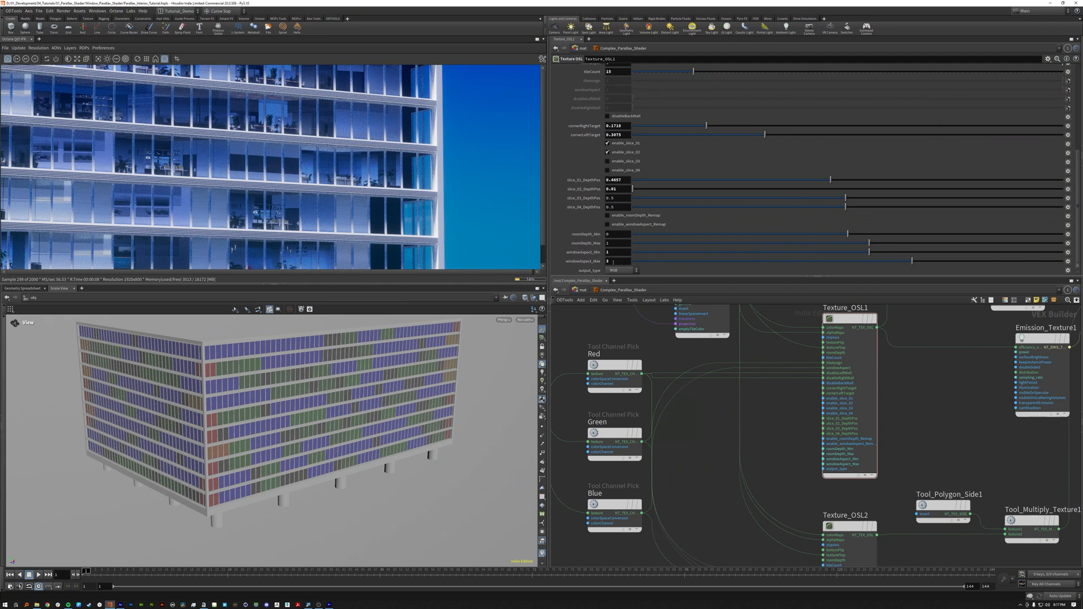
pyautogui.click(607, 223)
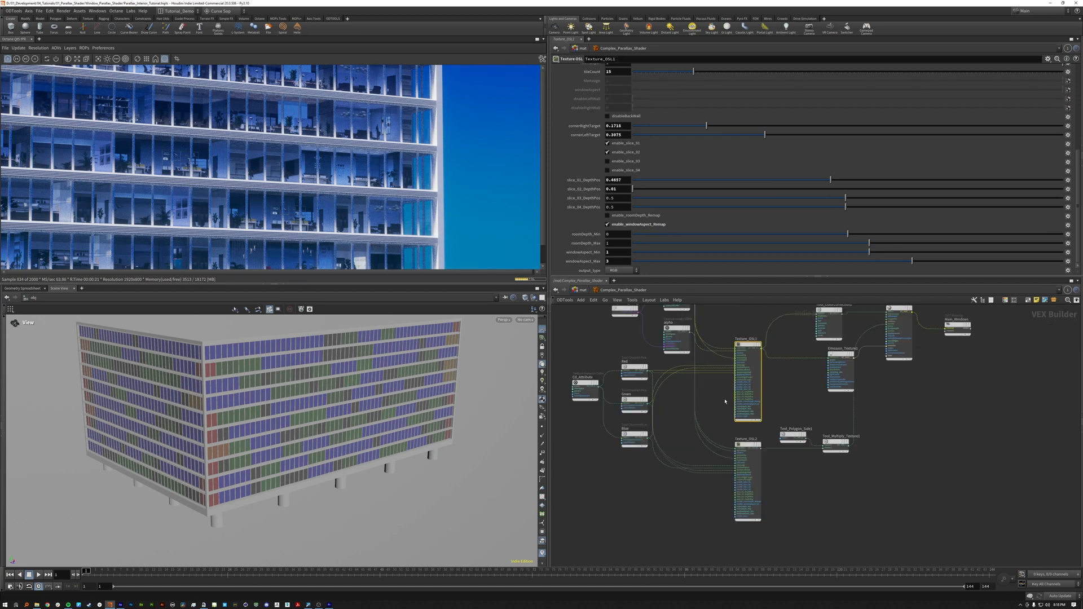
pyautogui.moveTo(729, 415)
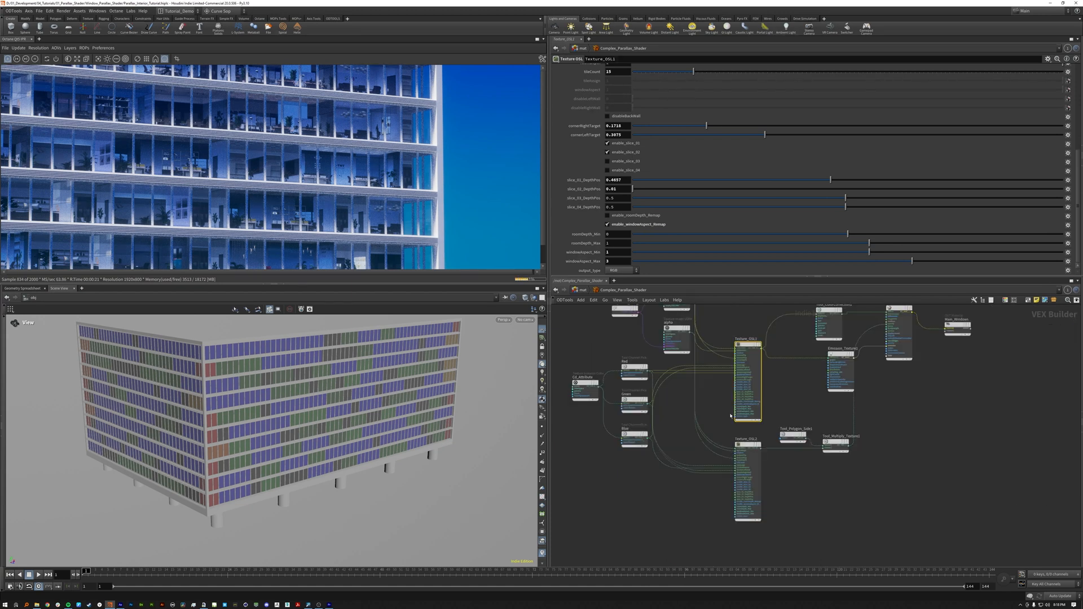
# Step: Confirm Texture_OSL2's output_type stays set to Alpha
pyautogui.click(745, 439)
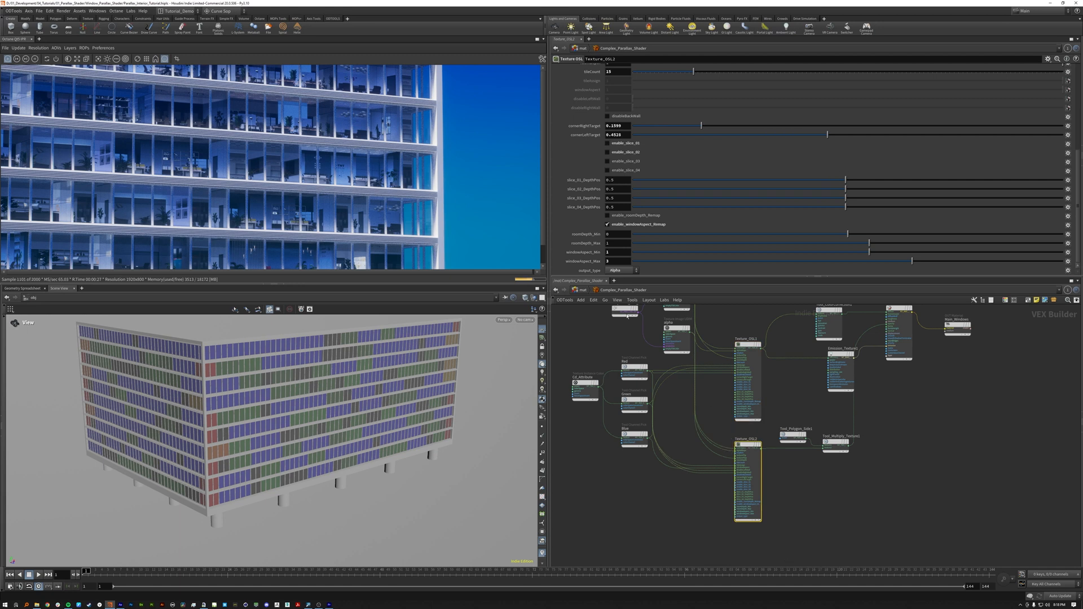
pyautogui.click(620, 270)
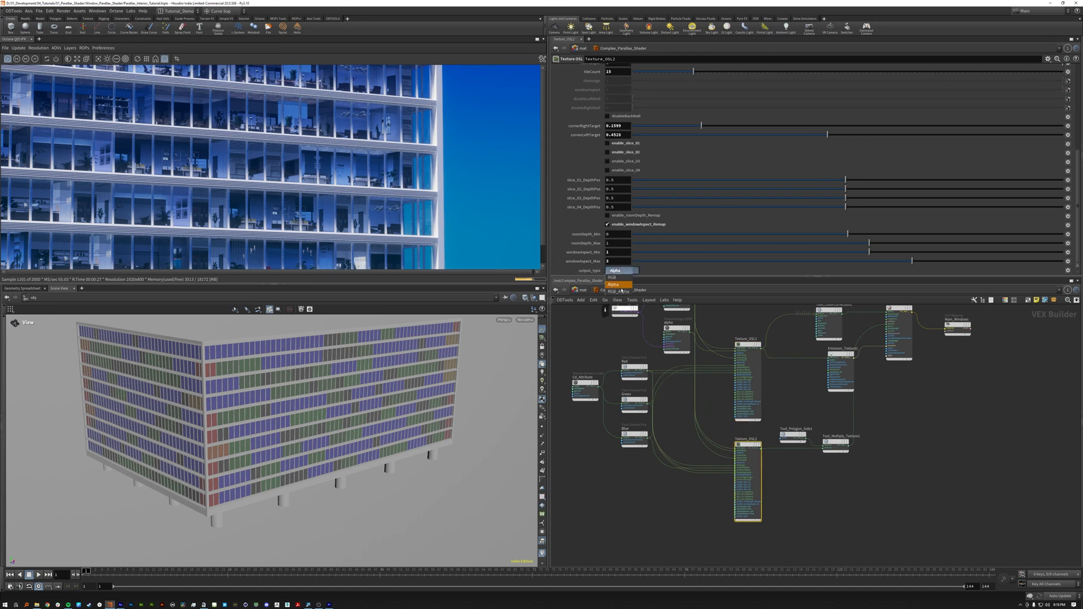
pyautogui.click(616, 284)
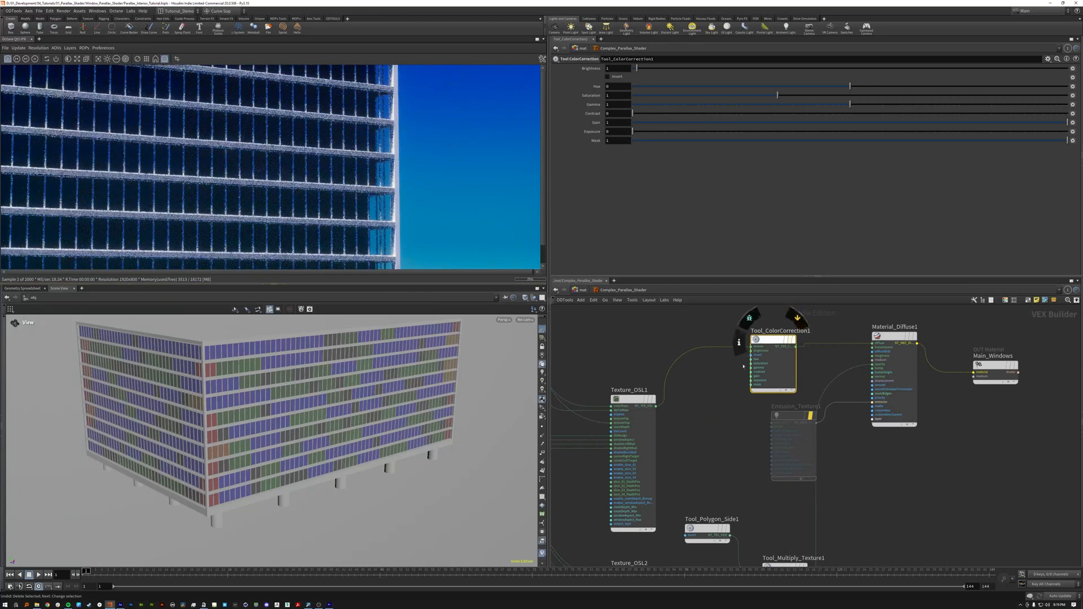
# Step: Raise Tool_ColorCorrection1 Brightness to 100 so the interiors glow
pyautogui.moveTo(637, 69); pyautogui.dragTo(771, 69)
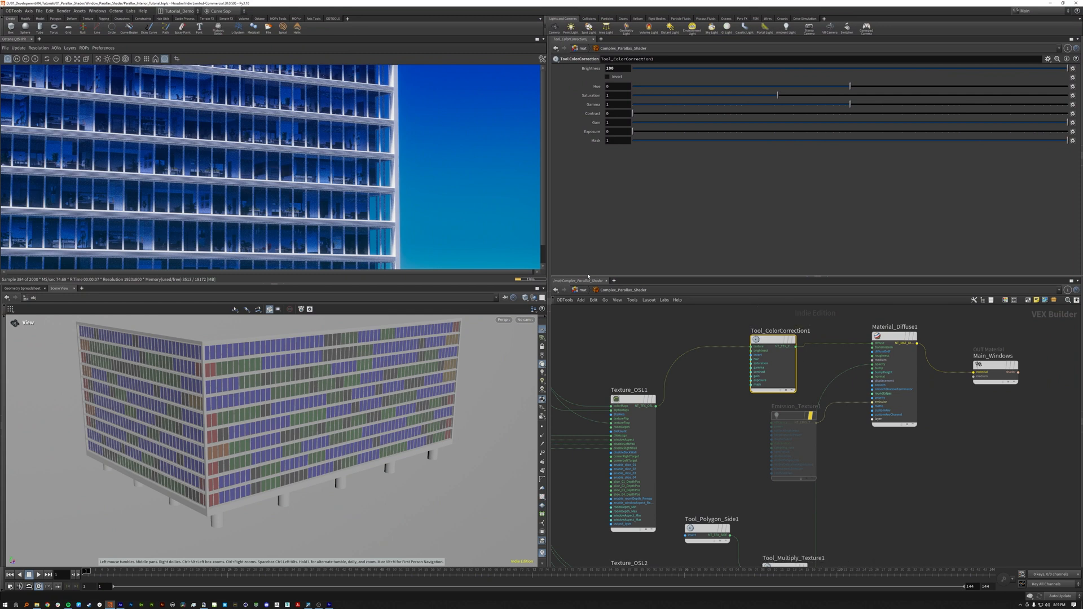
pyautogui.moveTo(756, 435)
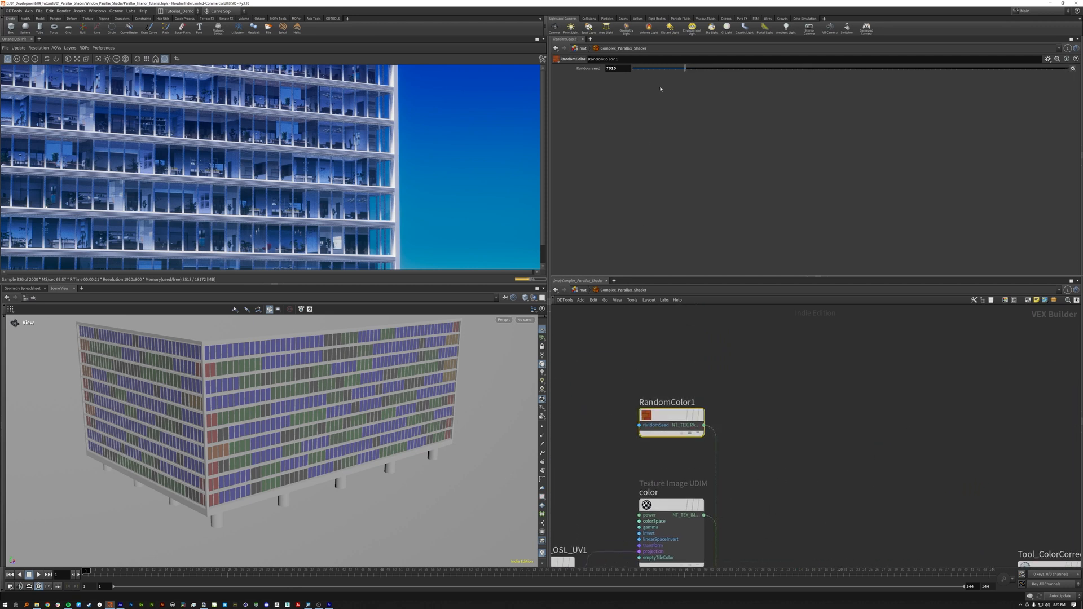
# Step: Drag the RandomColor1 seed through new values to reshuffle the window interiors
pyautogui.moveTo(681, 67); pyautogui.dragTo(778, 67)
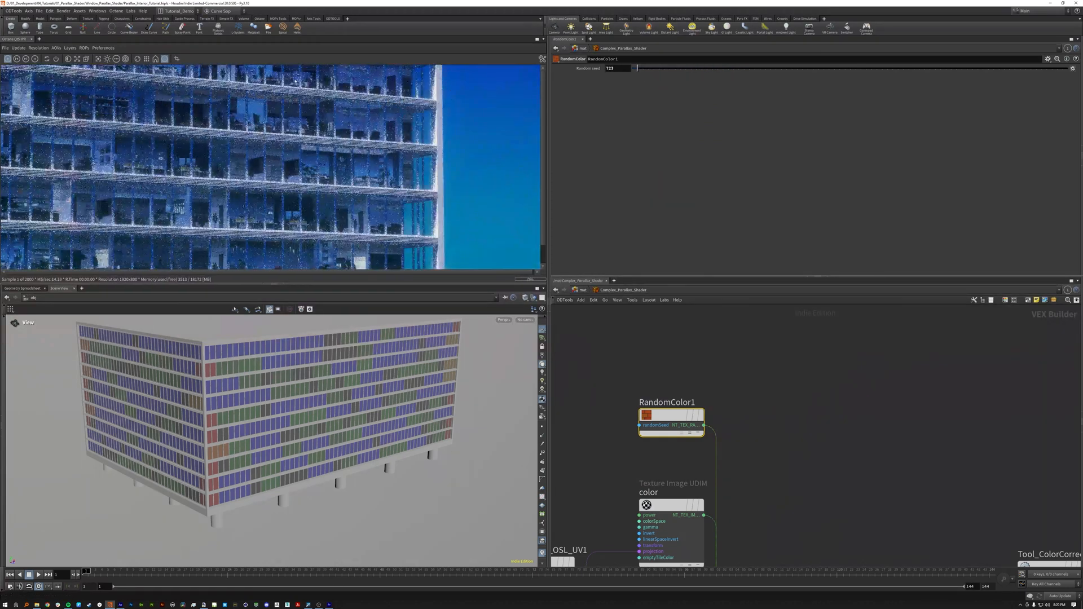
pyautogui.moveTo(636, 67); pyautogui.dragTo(715, 68)
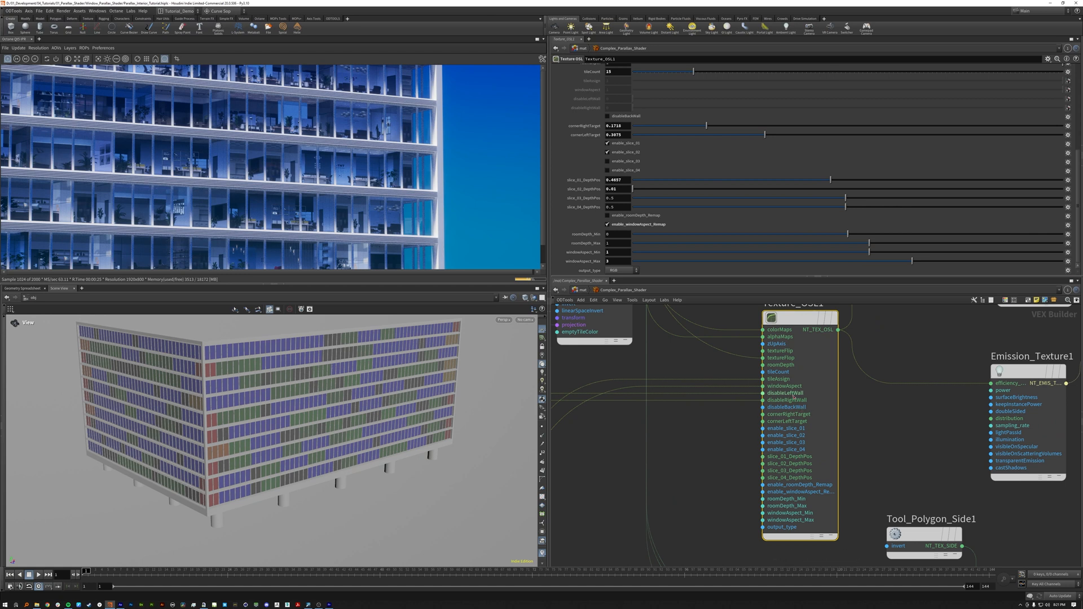
pyautogui.moveTo(785, 400)
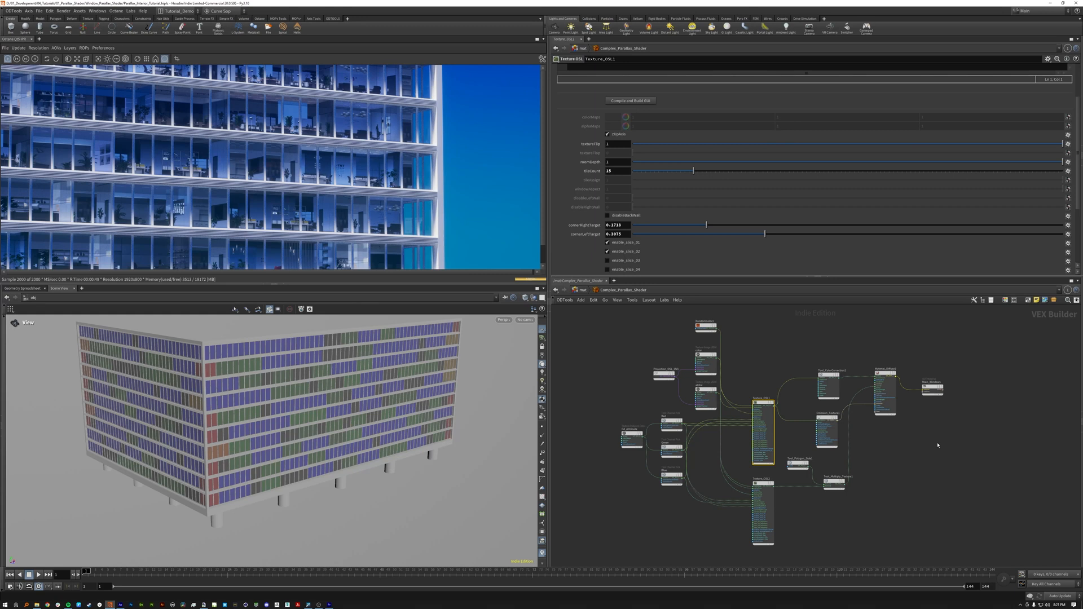
# Step: Look through the close-up Complex camera in the scene view to frame the facade
pyautogui.click(527, 320)
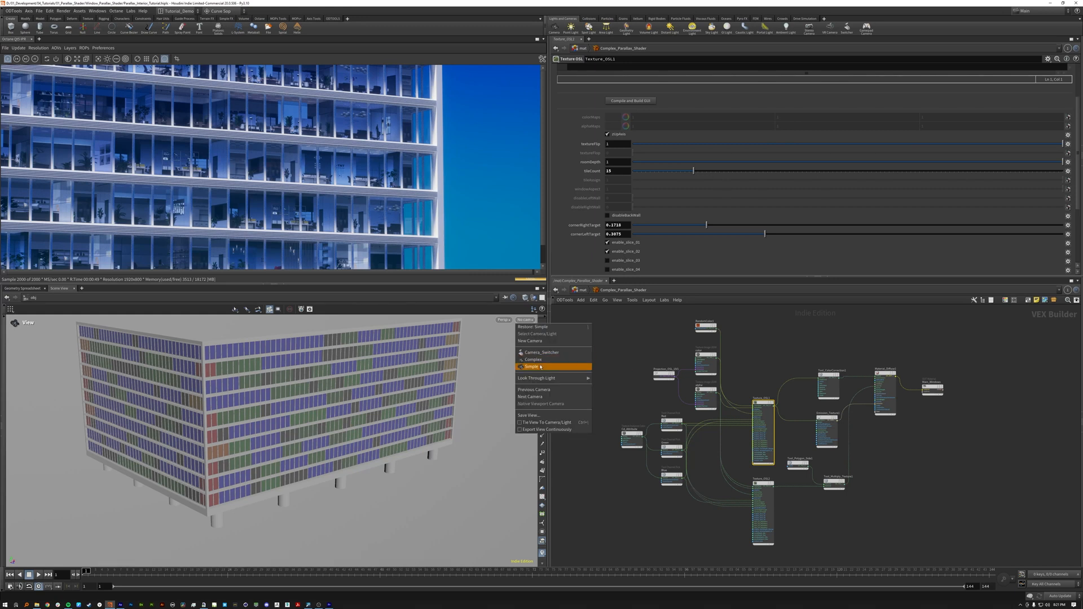
pyautogui.click(532, 367)
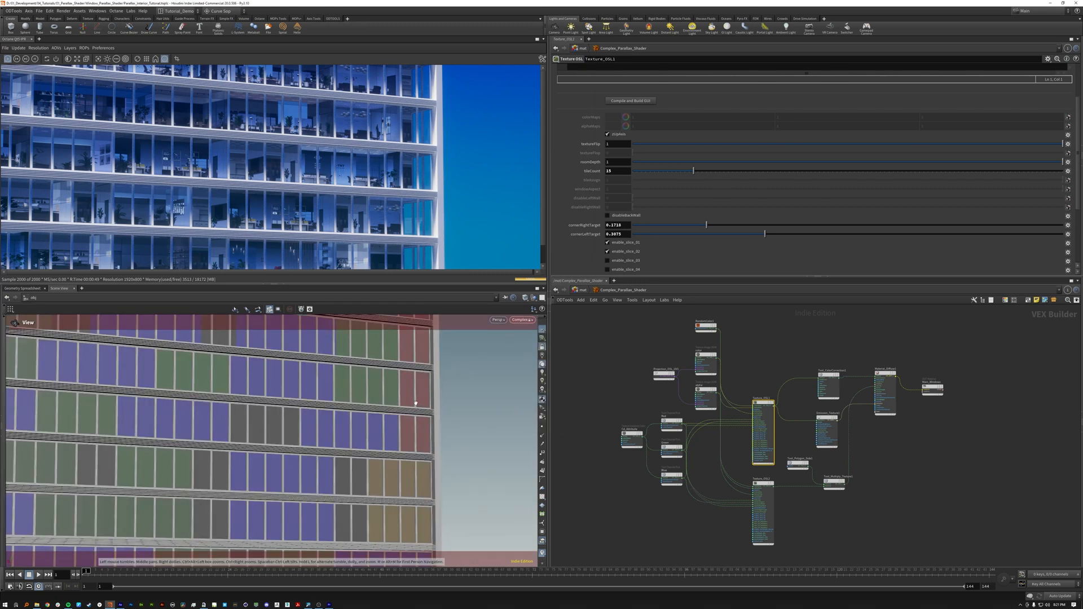